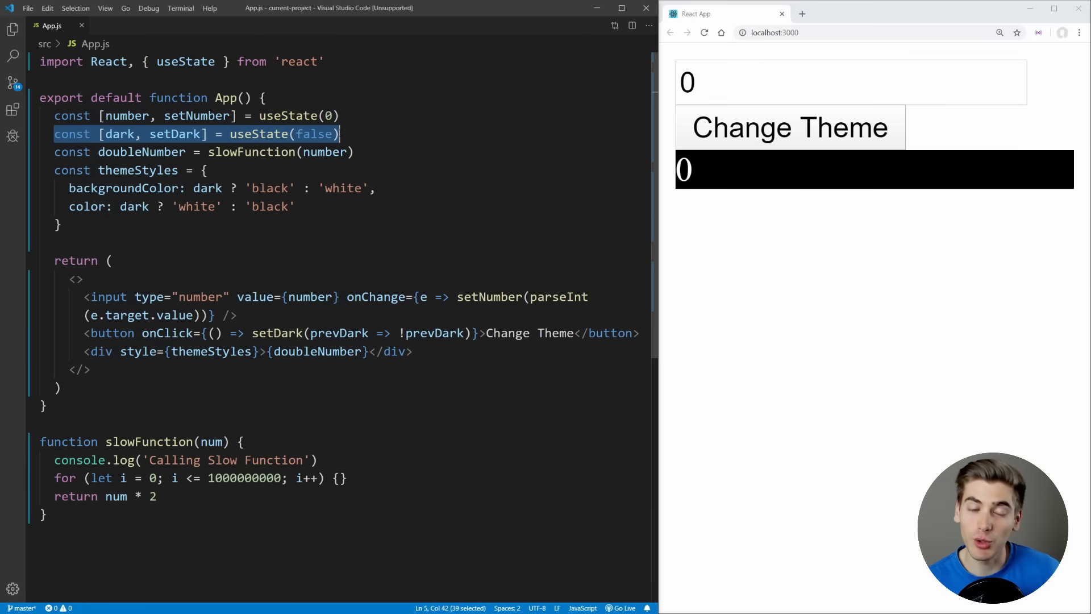
{"action": "mouse_move", "coordinate": [760, 145]}
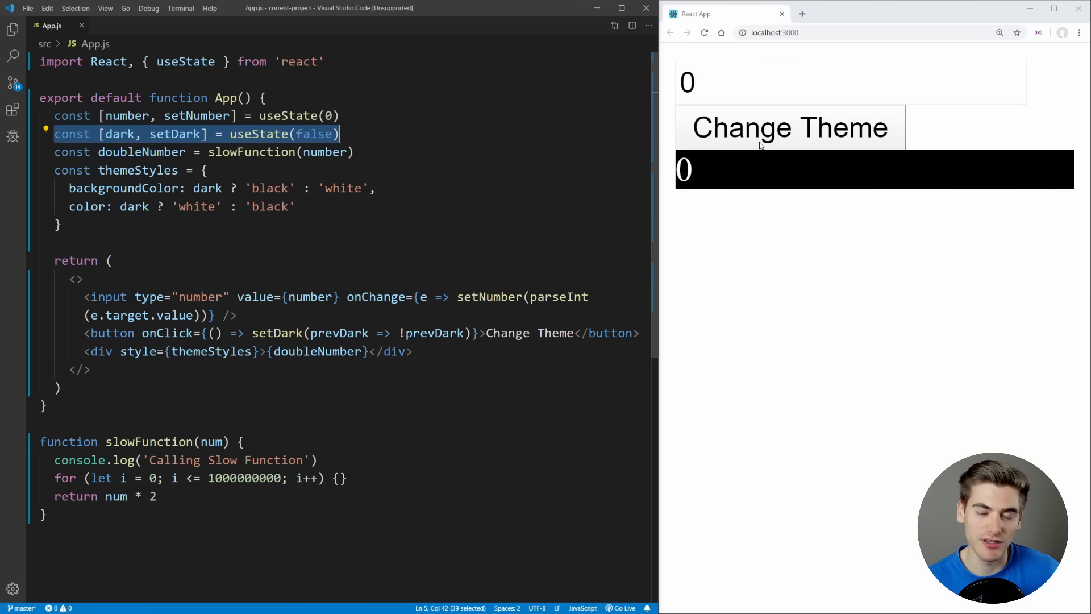
{"action": "mouse_move", "coordinate": [787, 139]}
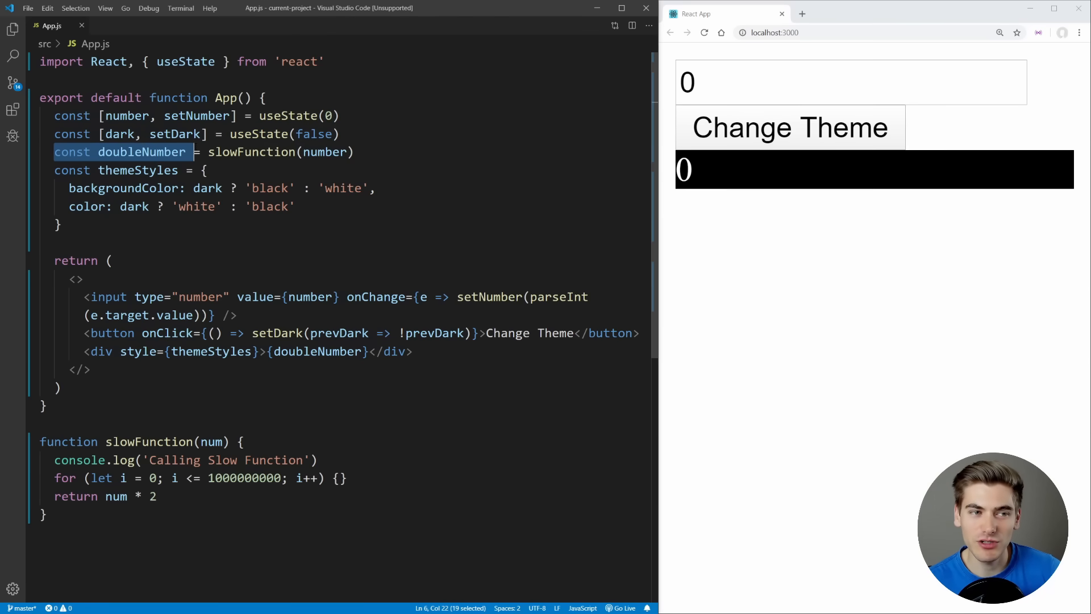
Step: Highlight slowFunction's billion-iteration loop, then raise the app's number to 3
{"action": "key", "text": "shift+Left"}
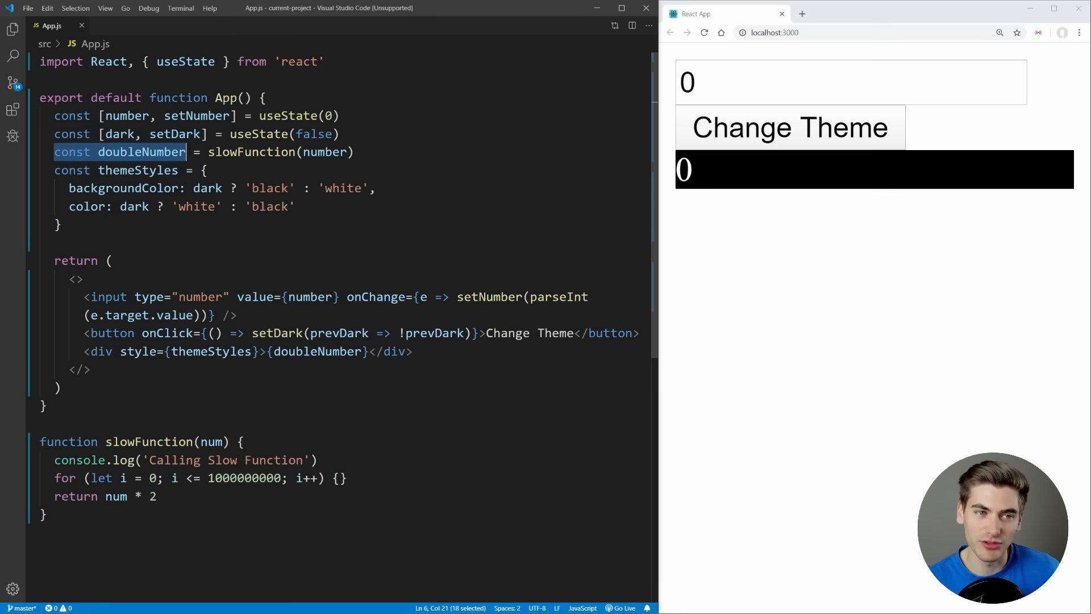
{"action": "left_click_drag", "start_coordinate": [201, 152], "coordinate": [354, 152]}
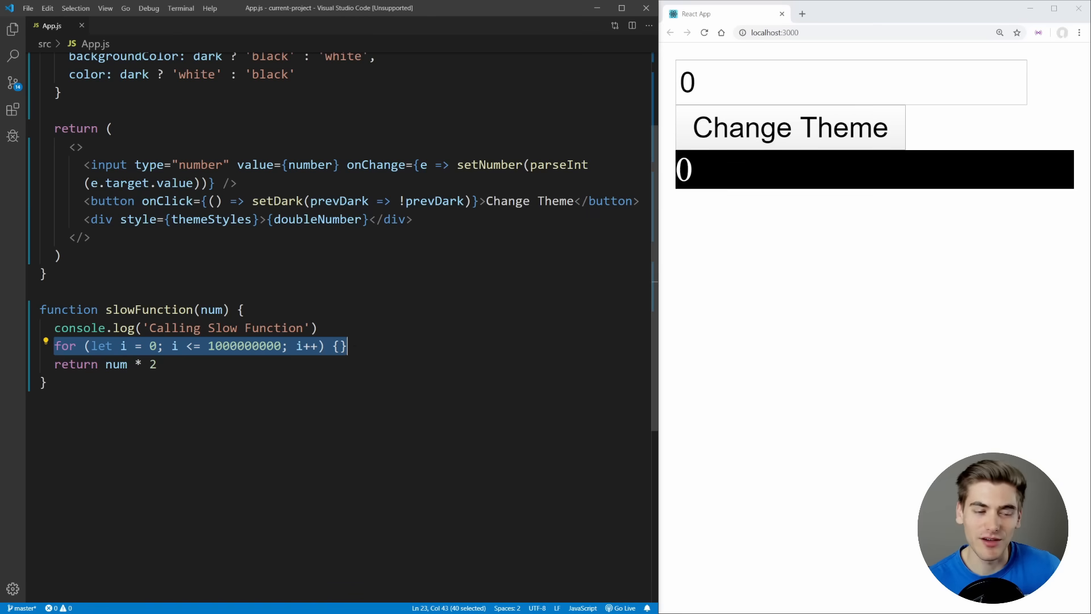
{"action": "left_click", "coordinate": [131, 364]}
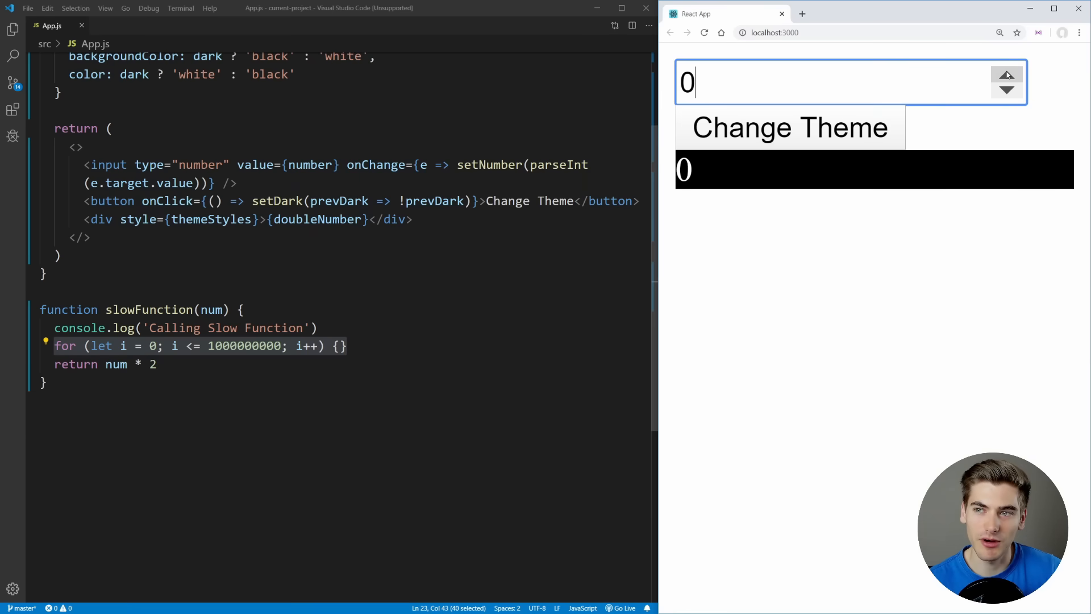
{"action": "left_click", "coordinate": [1007, 75]}
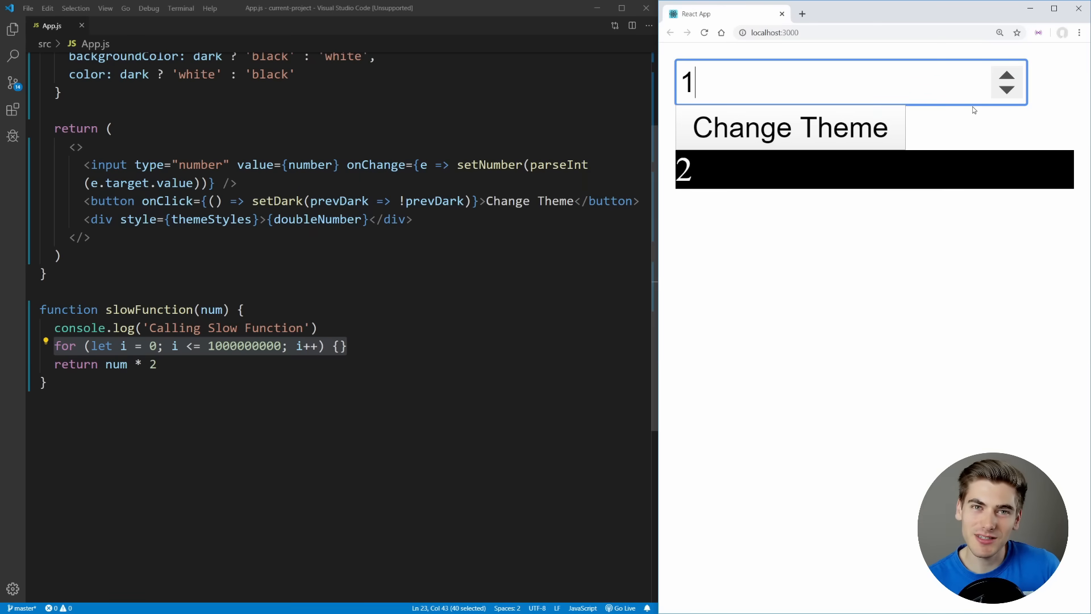
{"action": "type", "text": "2"}
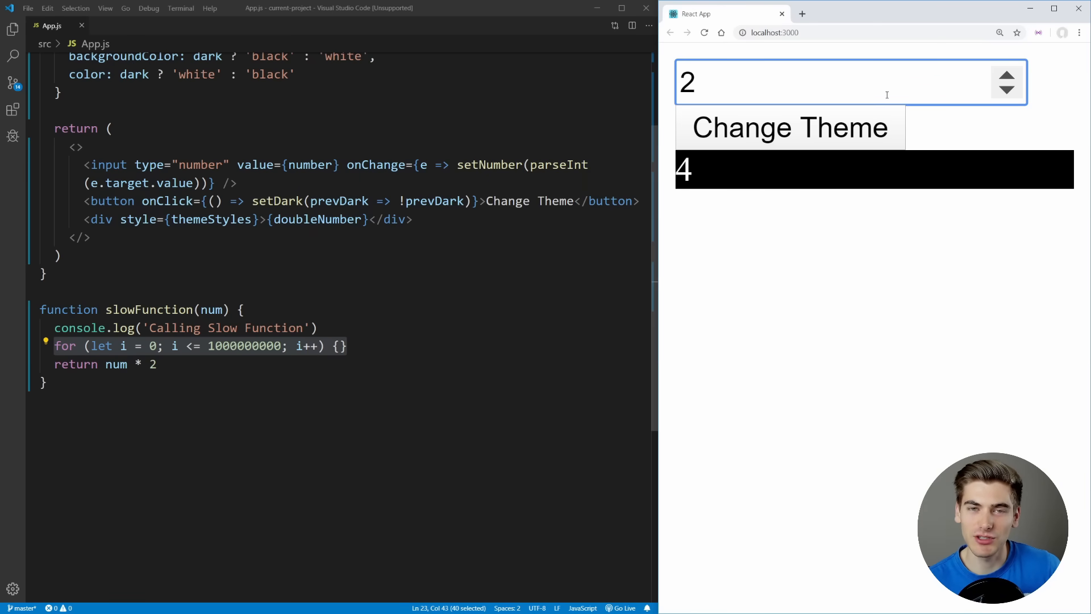
{"action": "left_click", "coordinate": [1007, 74]}
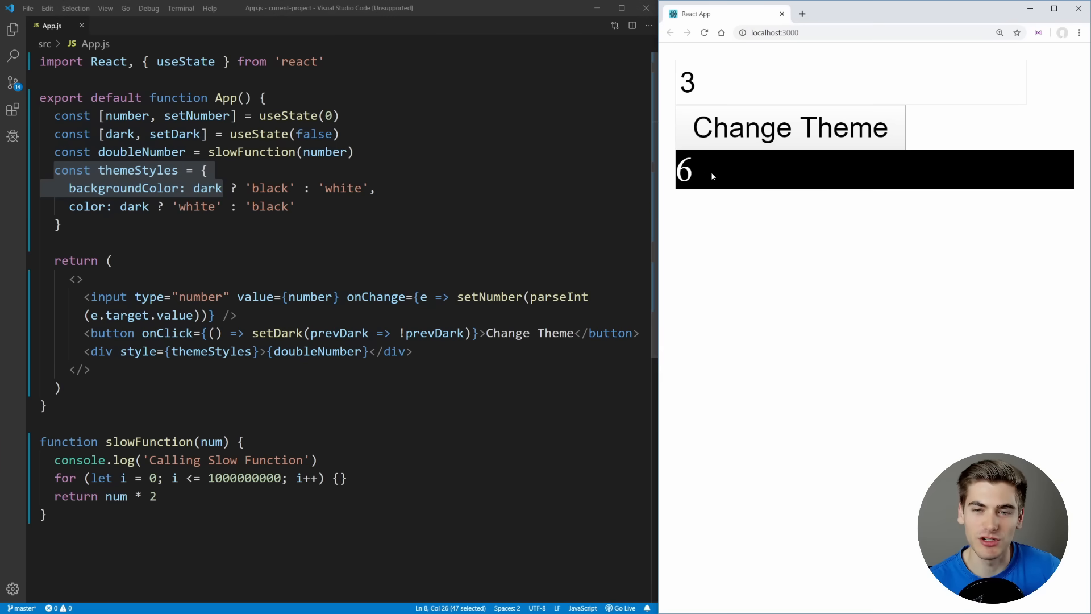
{"action": "scroll", "scroll_direction": "down", "scroll_amount": 3}
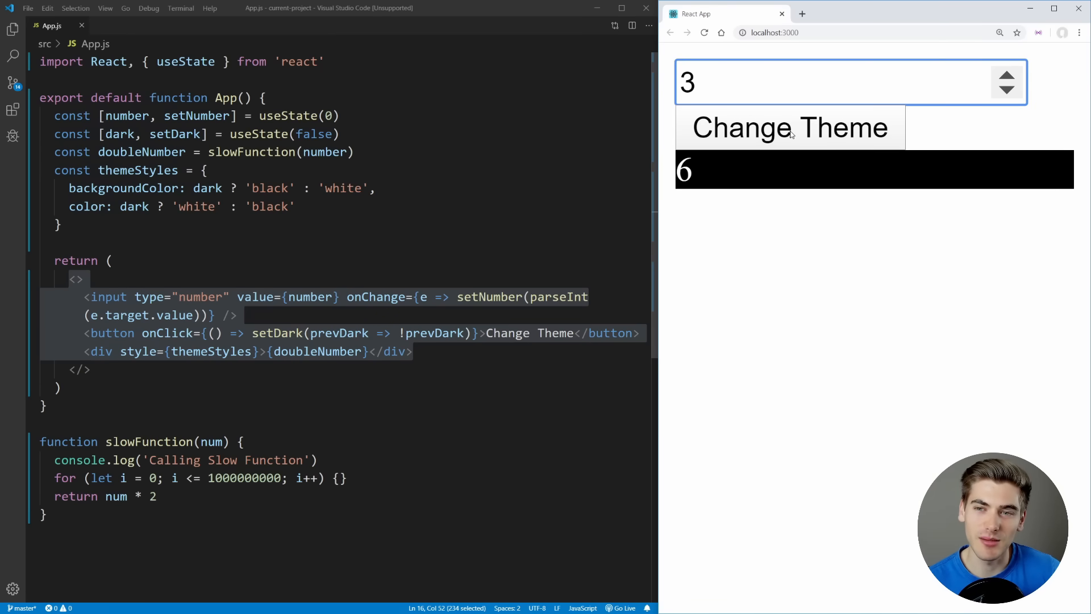
Step: Toggle the app theme to light, dark, then light again, and return to the App.js import line
{"action": "left_click", "coordinate": [789, 128]}
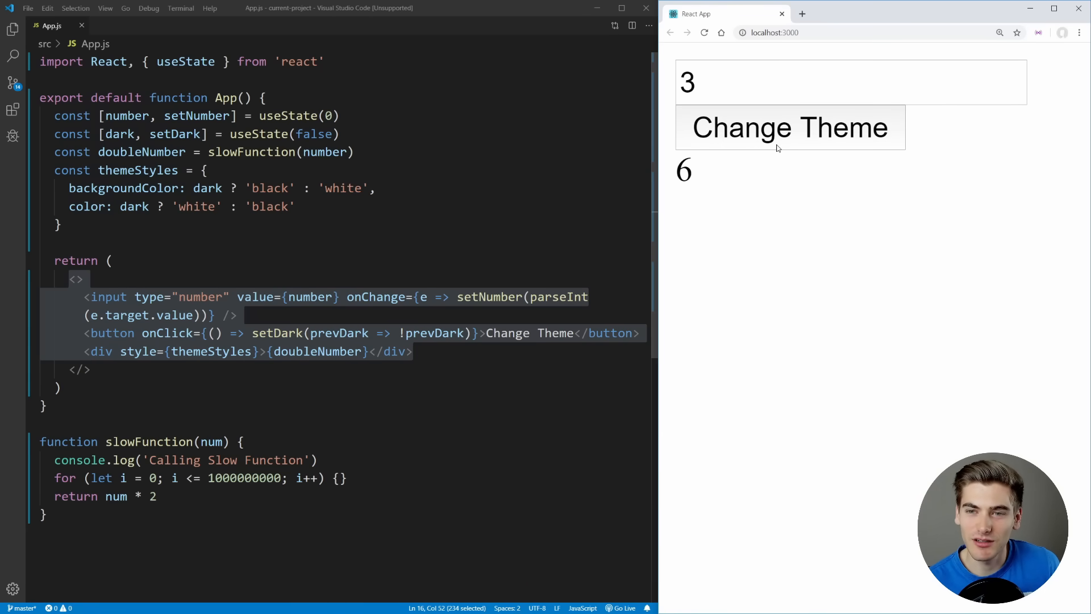
{"action": "left_click", "coordinate": [789, 128]}
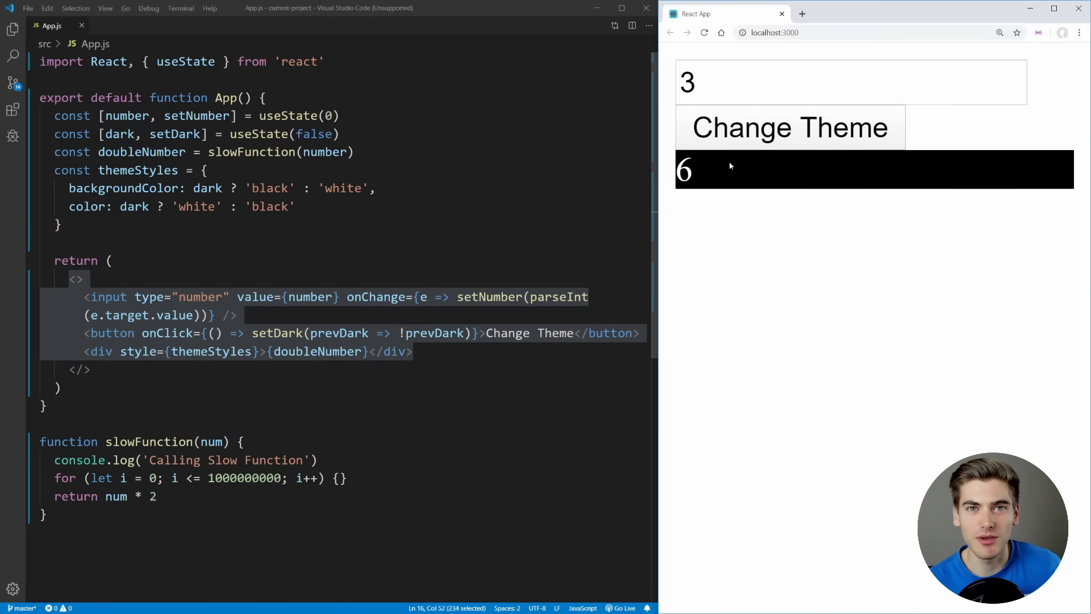
{"action": "mouse_move", "coordinate": [706, 172]}
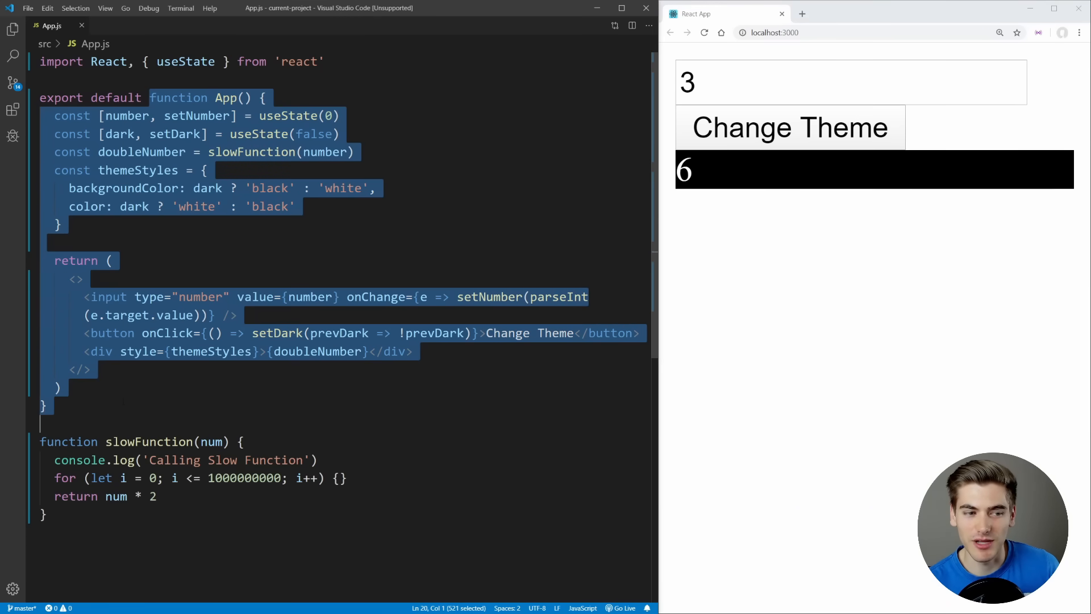
{"action": "left_click", "coordinate": [264, 97]}
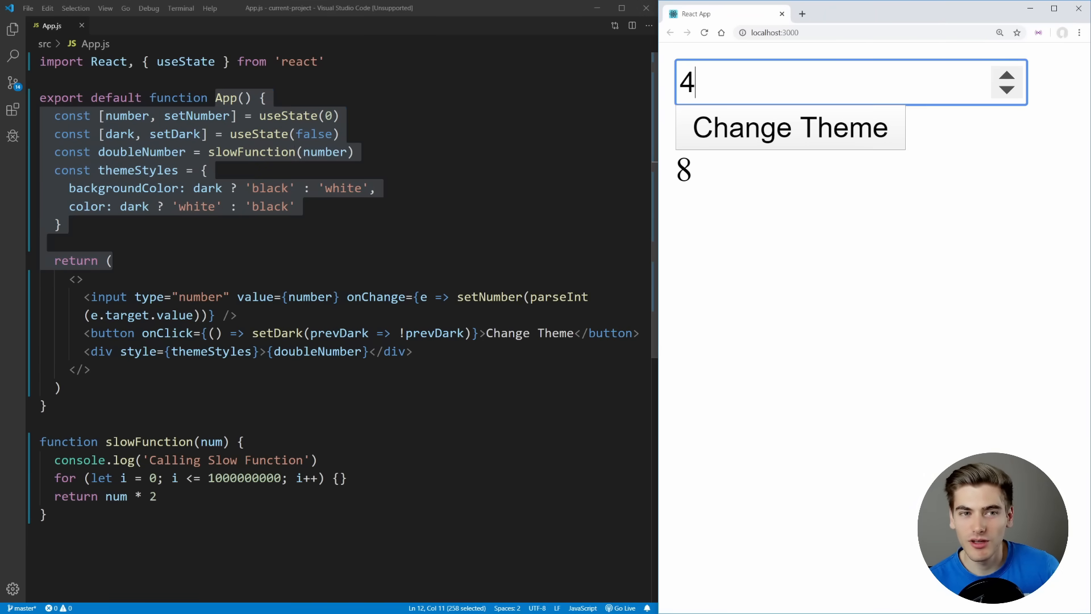
{"action": "left_click", "coordinate": [263, 97]}
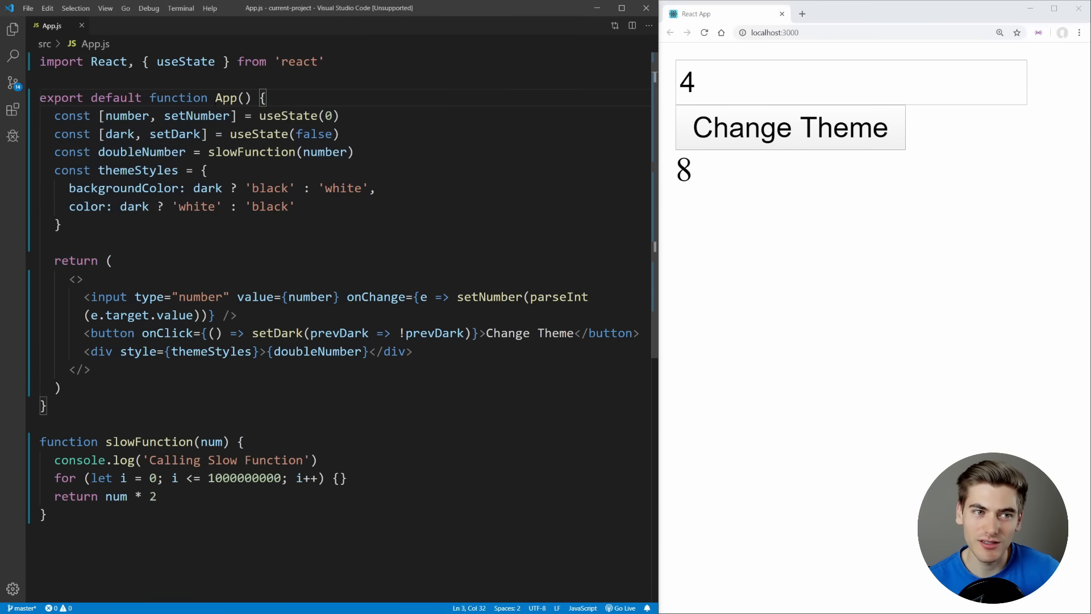
{"action": "left_click_drag", "start_coordinate": [266, 97], "coordinate": [111, 260]}
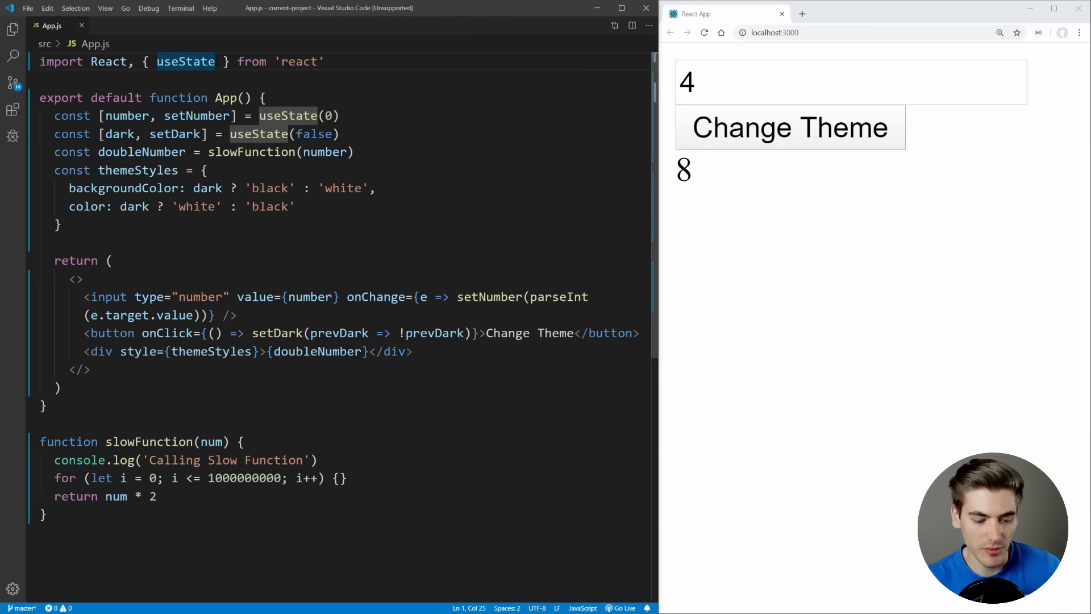
Step: Add useMemo to the react import and select slowFunction on the doubleNumber line
{"action": "type", "text": ", useMem"}
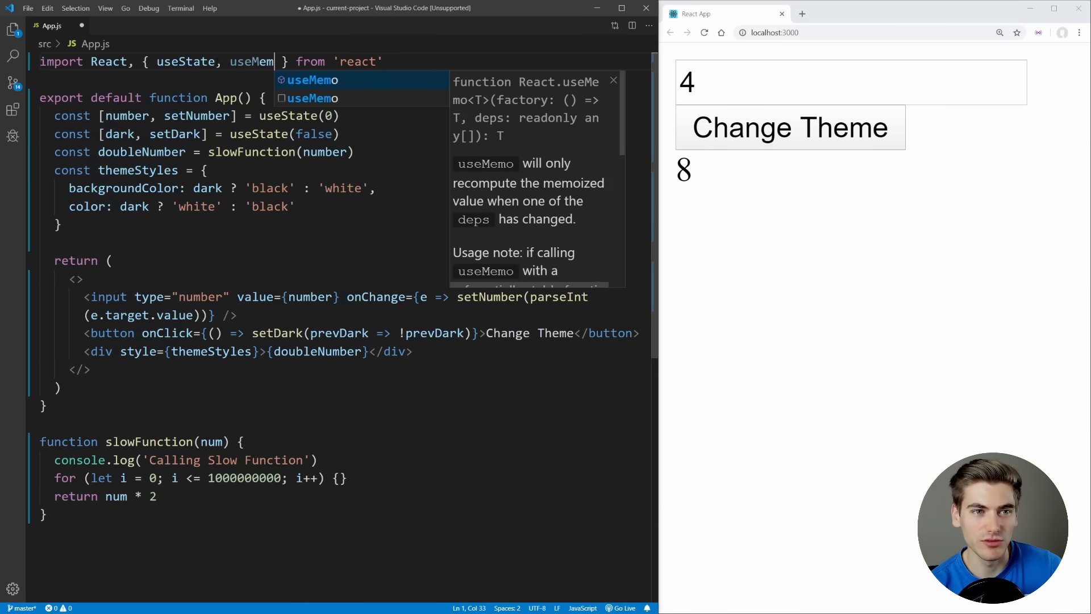
{"action": "type", "text": "o"}
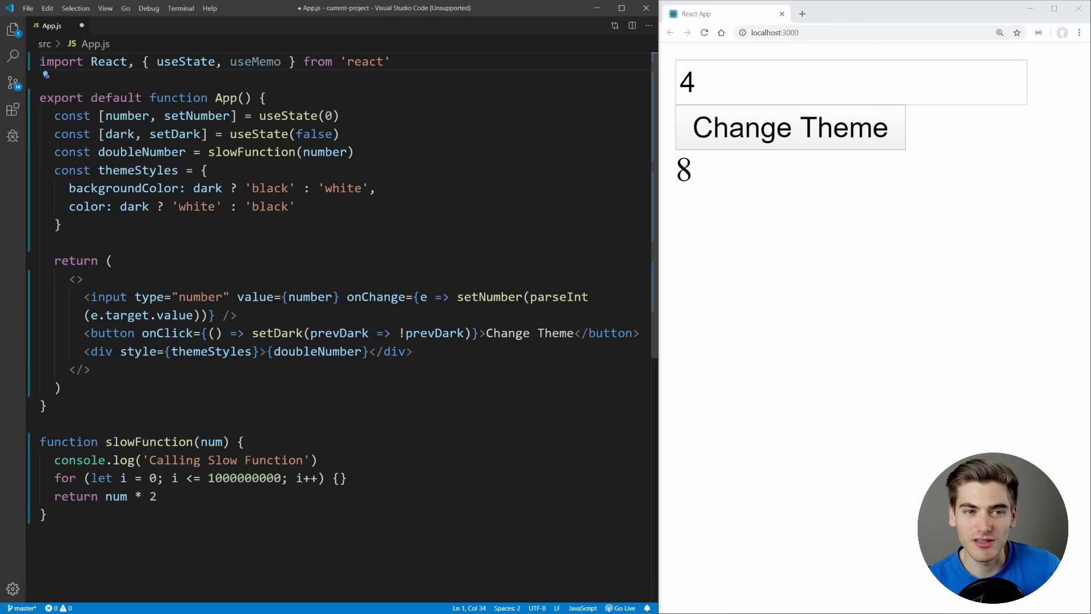
{"action": "double_click", "coordinate": [324, 151]}
{"action": "type", "text": "useMemo"}
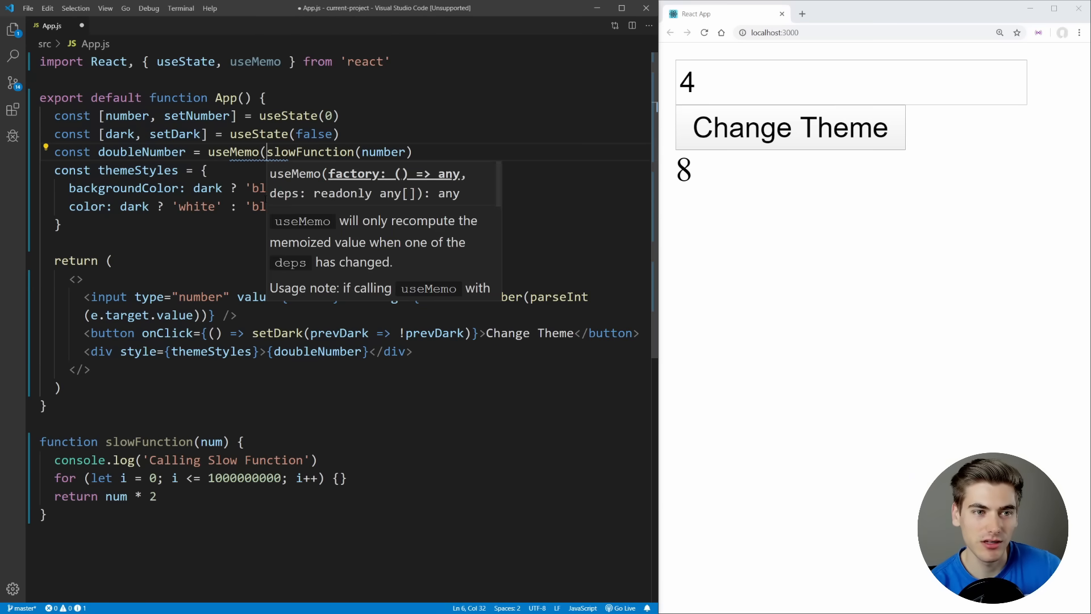
Step: Make doubleNumber useMemo(() => { return slowFunction(number) }, [number])
{"action": "type", "text": "() => {"}
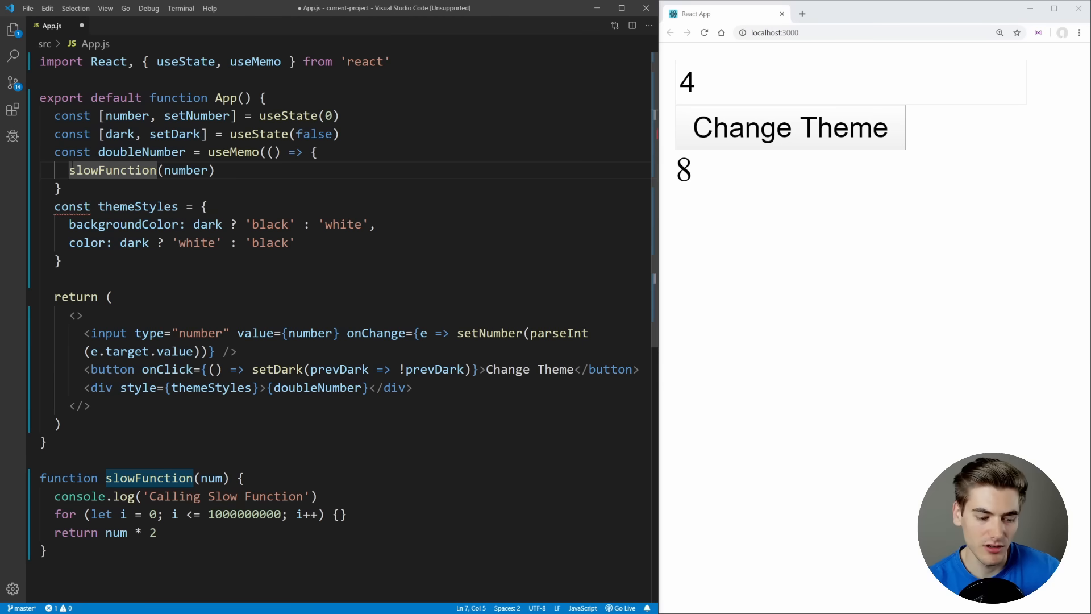
{"action": "type", "text": "reu"}
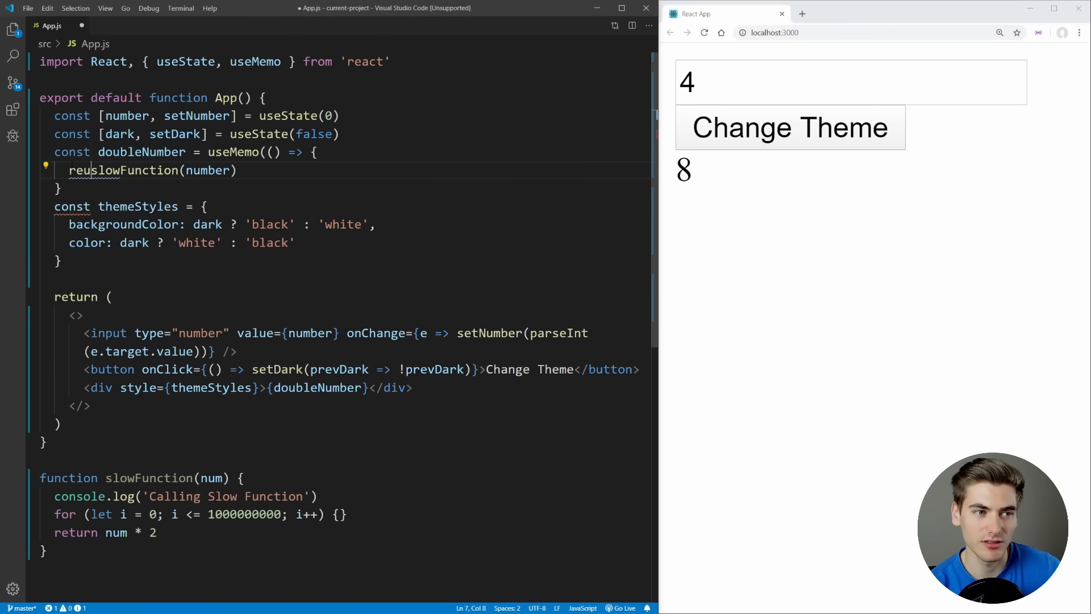
{"action": "type", "text": "return"}
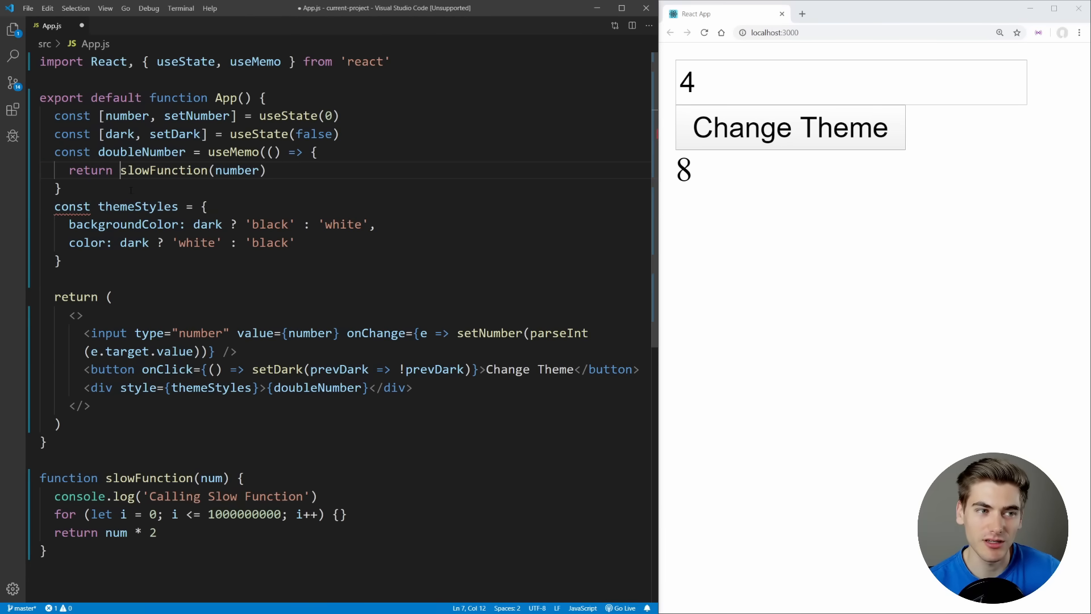
{"action": "left_click", "coordinate": [61, 188]}
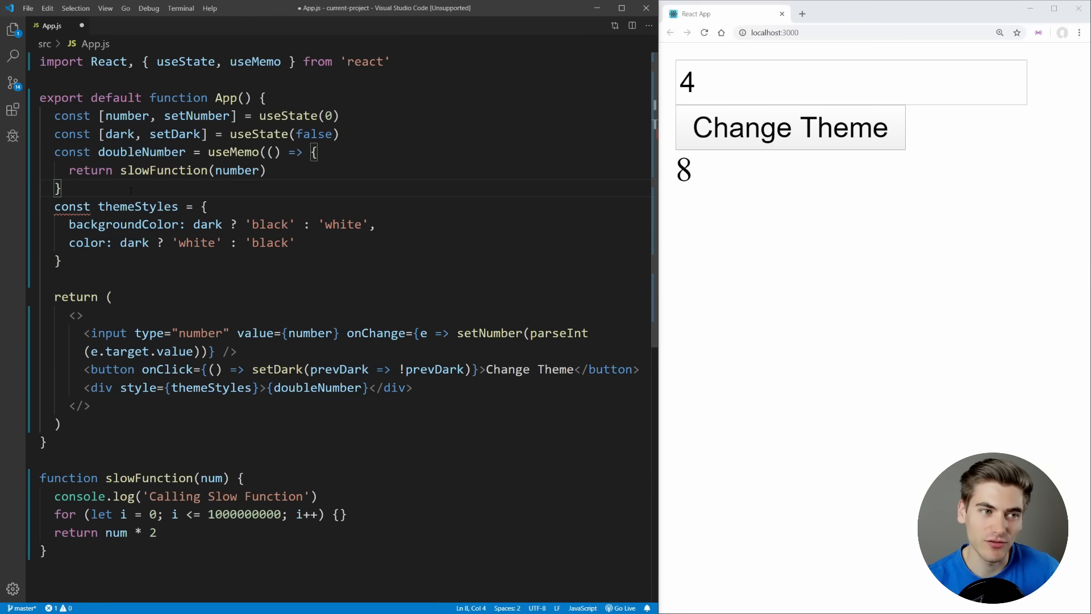
{"action": "type", "text": ", []"}
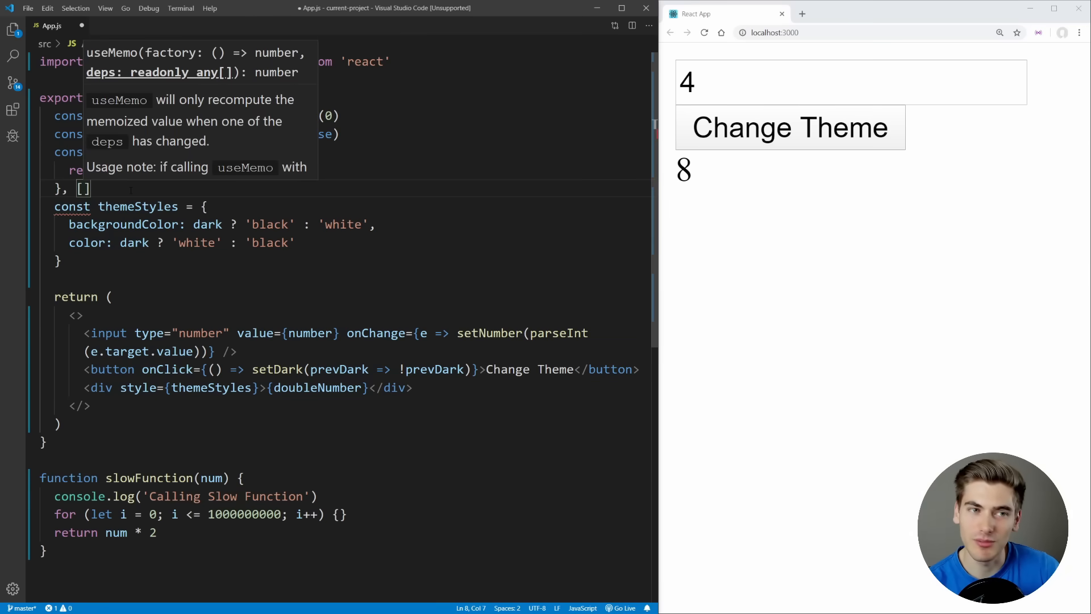
{"action": "type", "text": "number"}
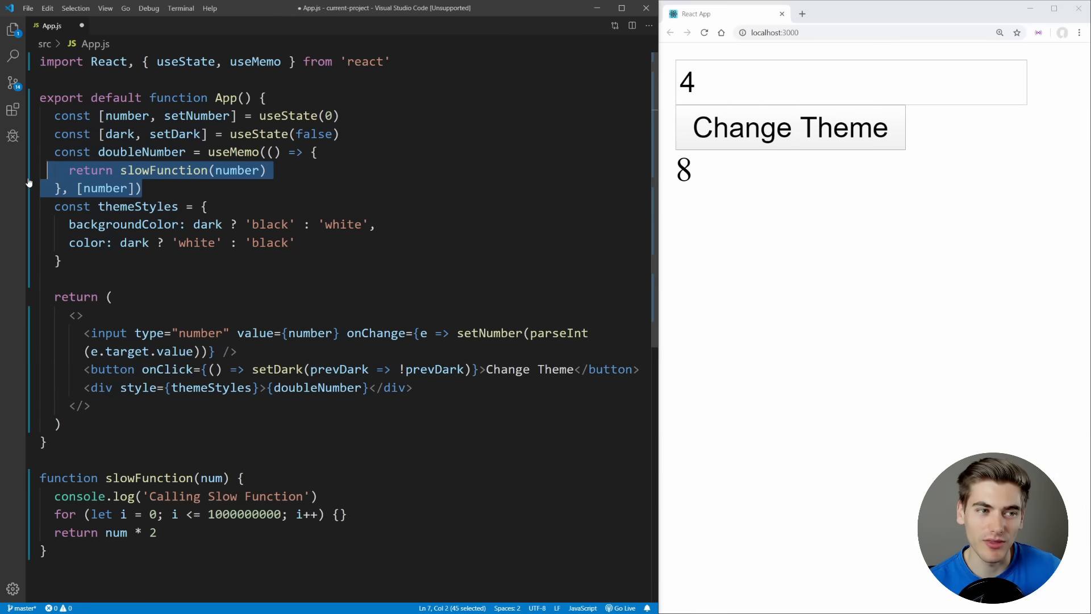
{"action": "left_click", "coordinate": [266, 169]}
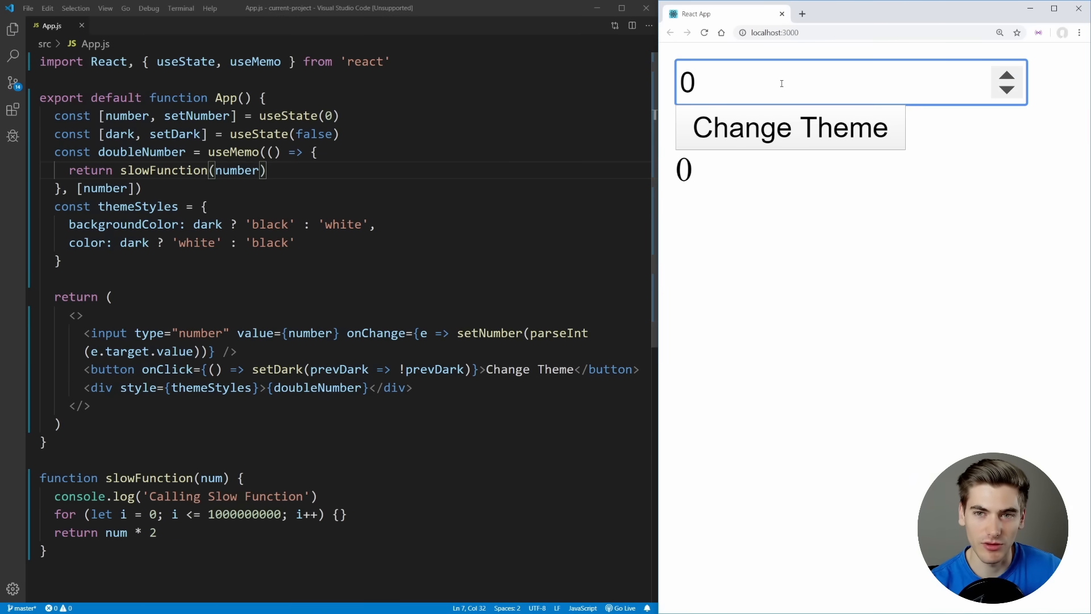
Step: Raise the number in the memoized app and toggle the theme dark and back to light
{"action": "left_click", "coordinate": [1006, 74]}
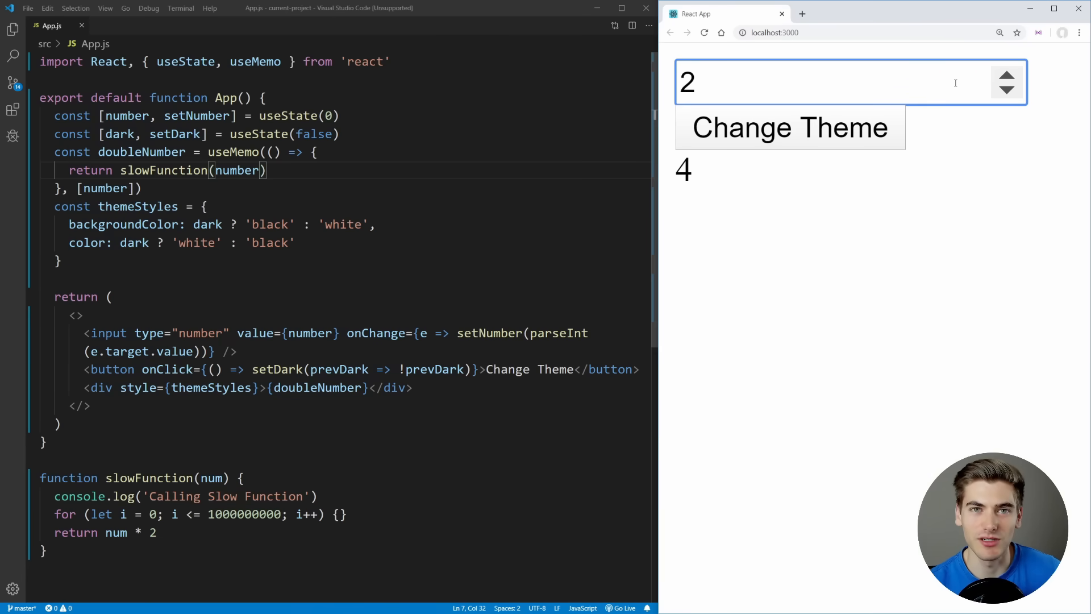
{"action": "left_click", "coordinate": [788, 127]}
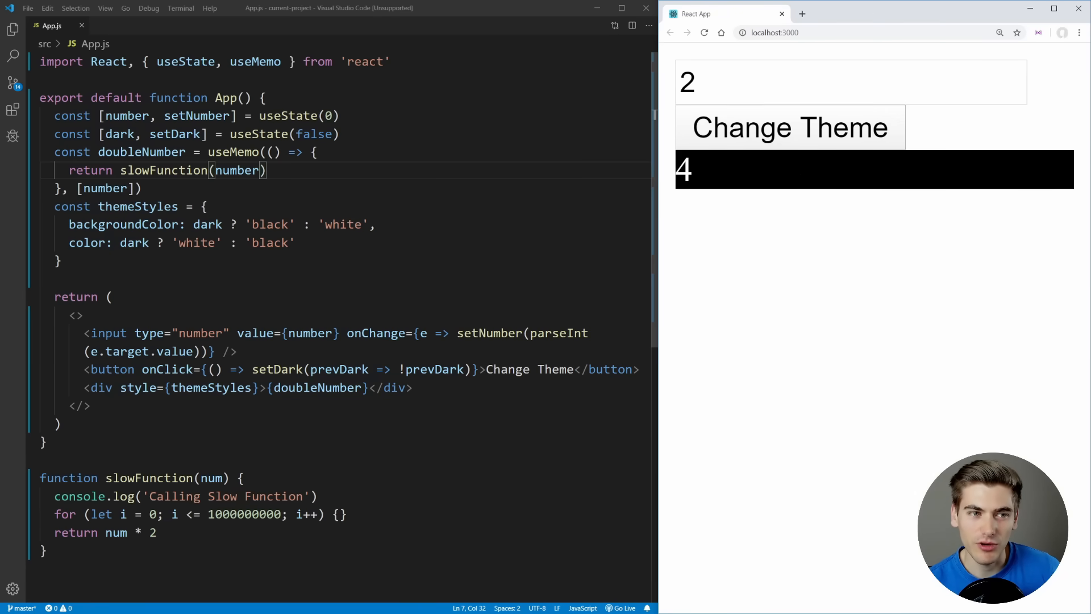
{"action": "left_click", "coordinate": [789, 127]}
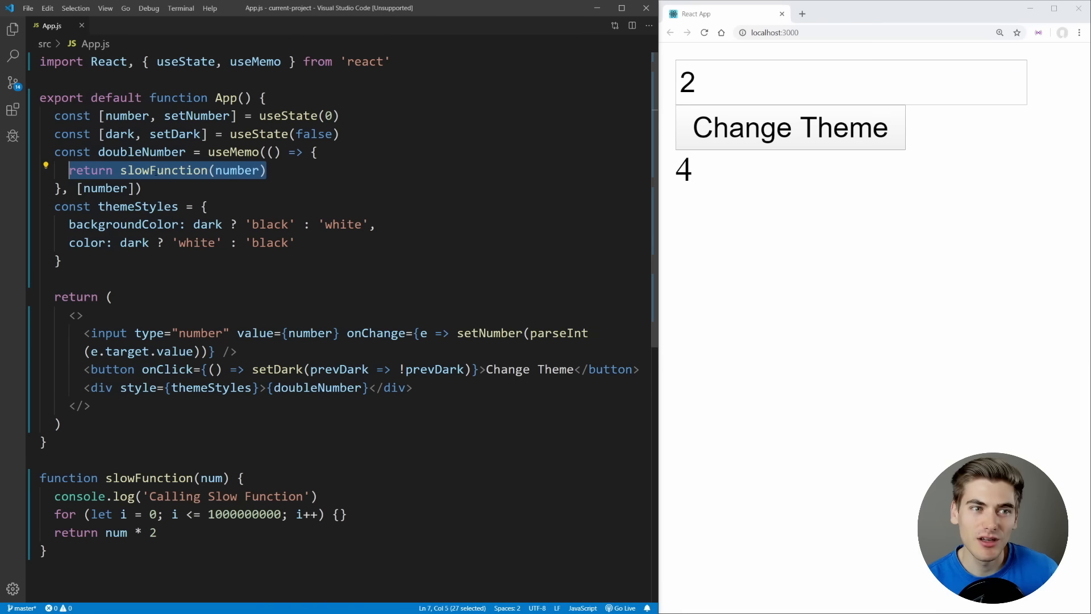
{"action": "mouse_move", "coordinate": [706, 116]}
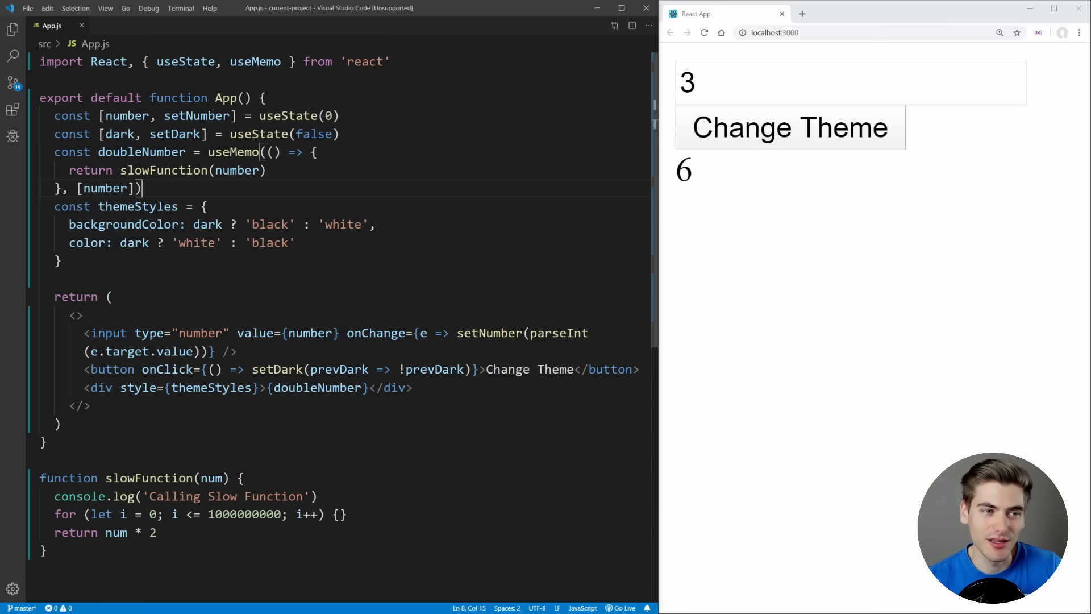
{"action": "left_click_drag", "start_coordinate": [99, 206], "coordinate": [62, 261]}
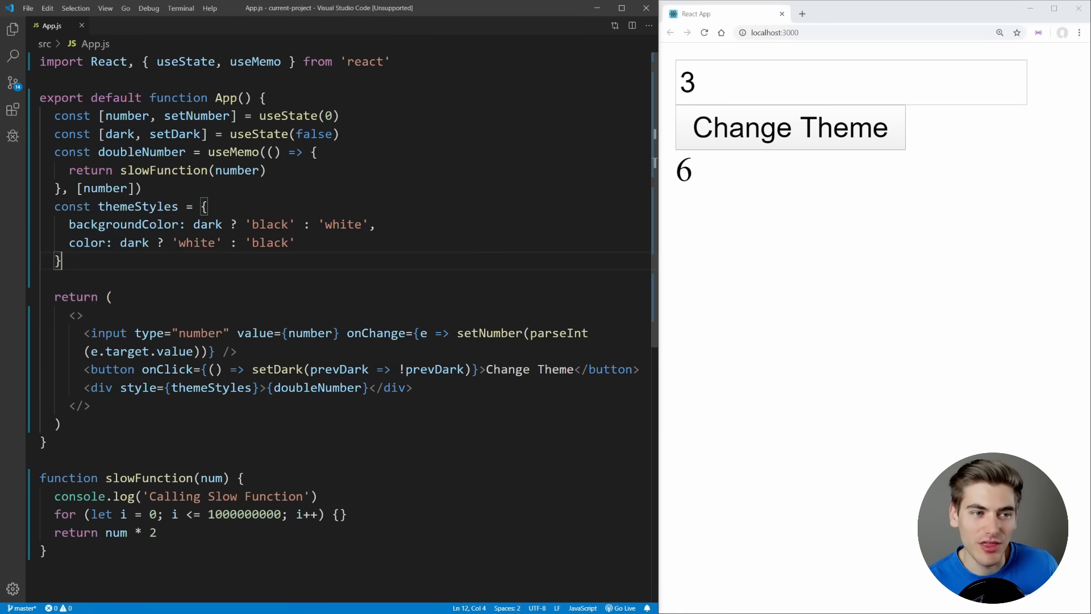
{"action": "left_click_drag", "start_coordinate": [202, 206], "coordinate": [61, 260]}
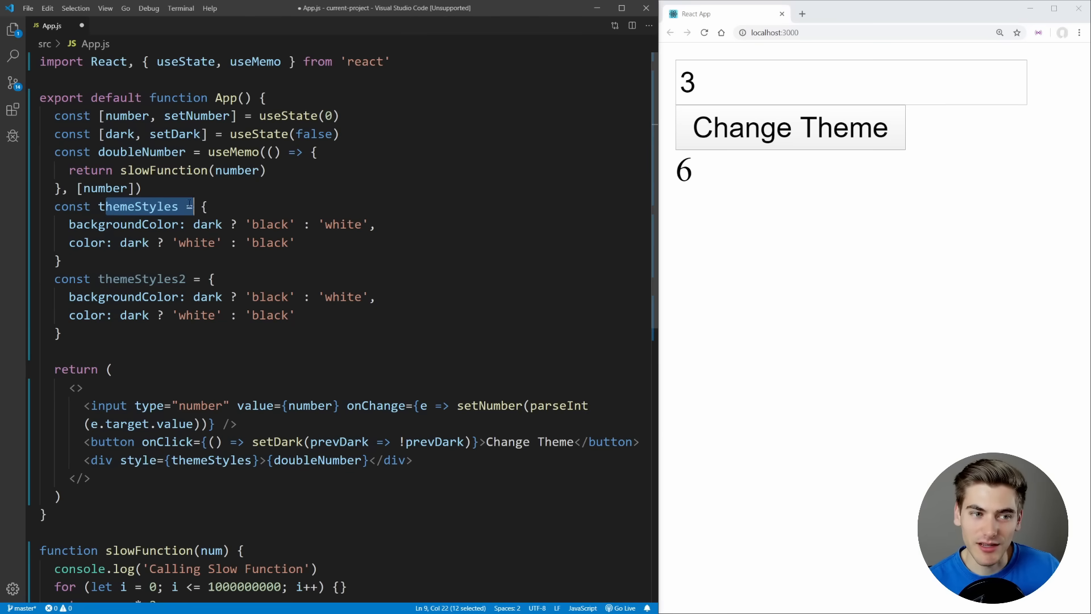
Step: Select the duplicate themeStyles2 object and delete it
{"action": "double_click", "coordinate": [141, 278]}
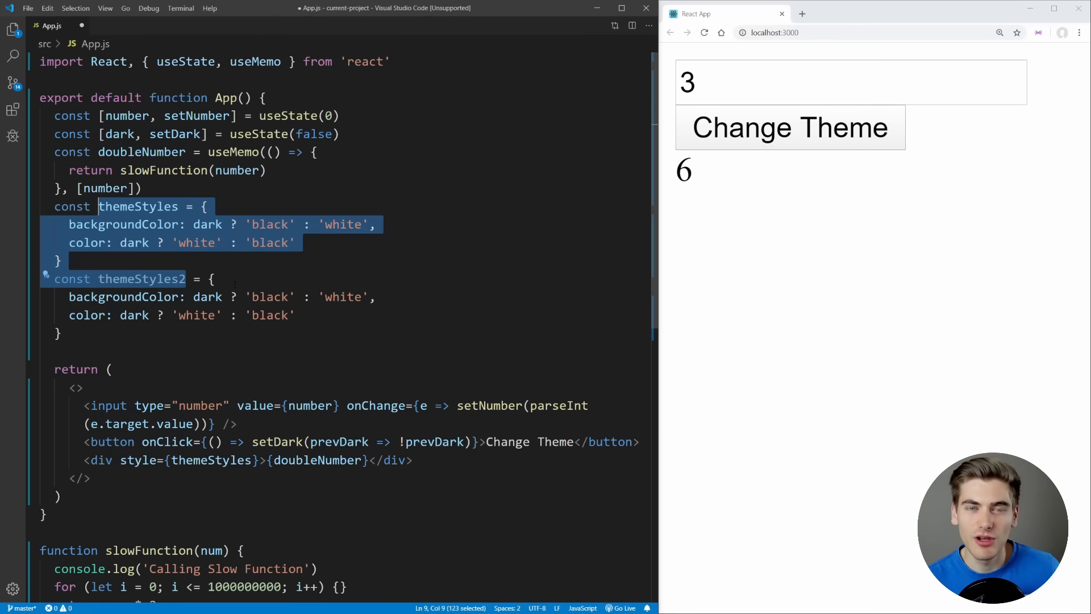
{"action": "key", "text": "Delete"}
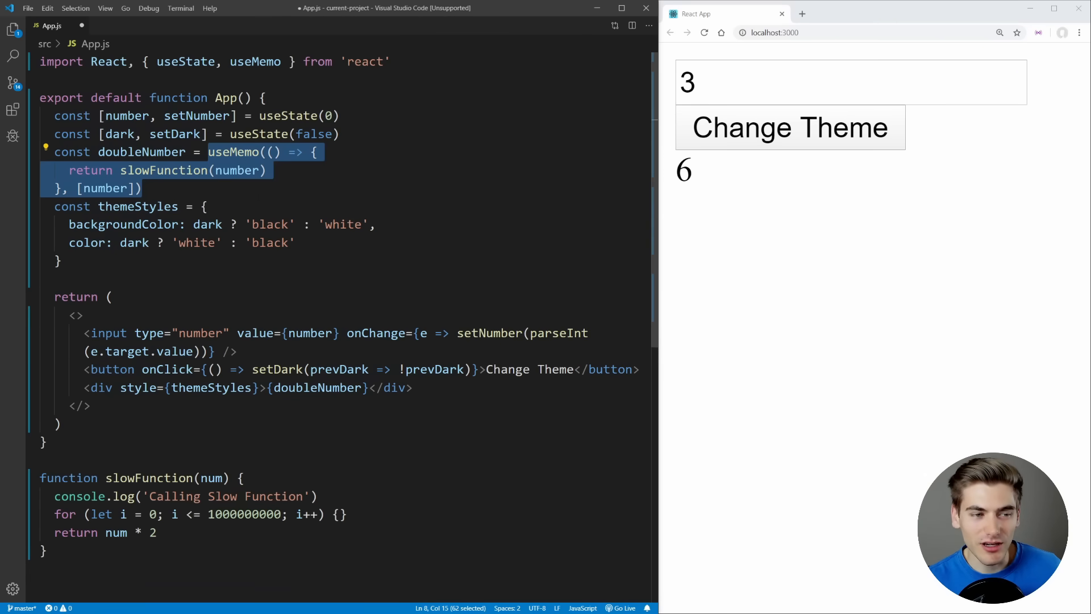
Step: Write a useEffect after themeStyles that runs console.log('Theme Changed')
{"action": "type", "text": "useE"}
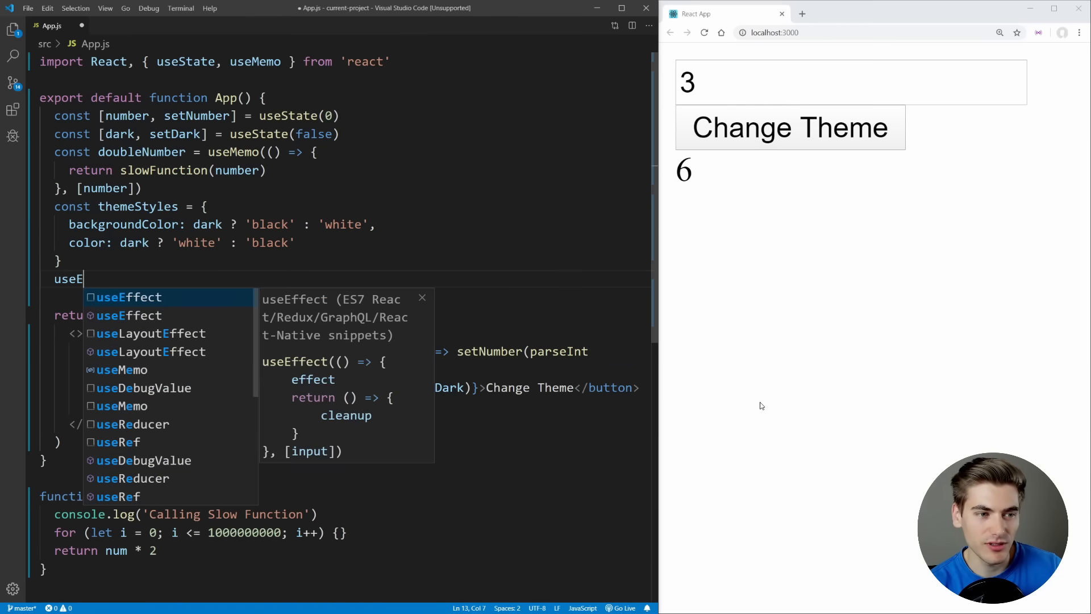
{"action": "type", "text": "ff"}
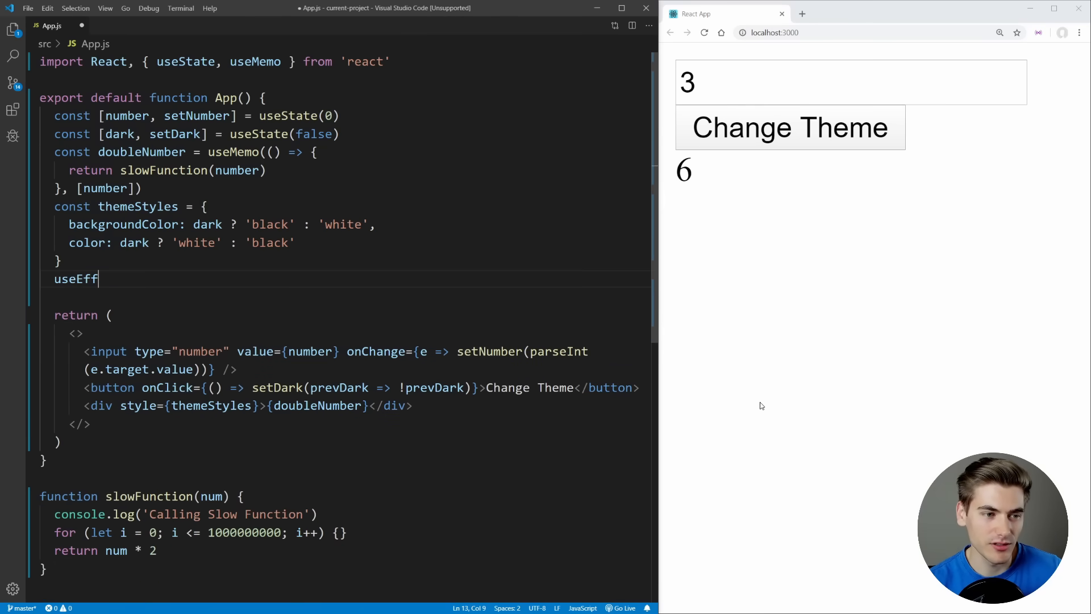
{"action": "type", "text": "ect()"}
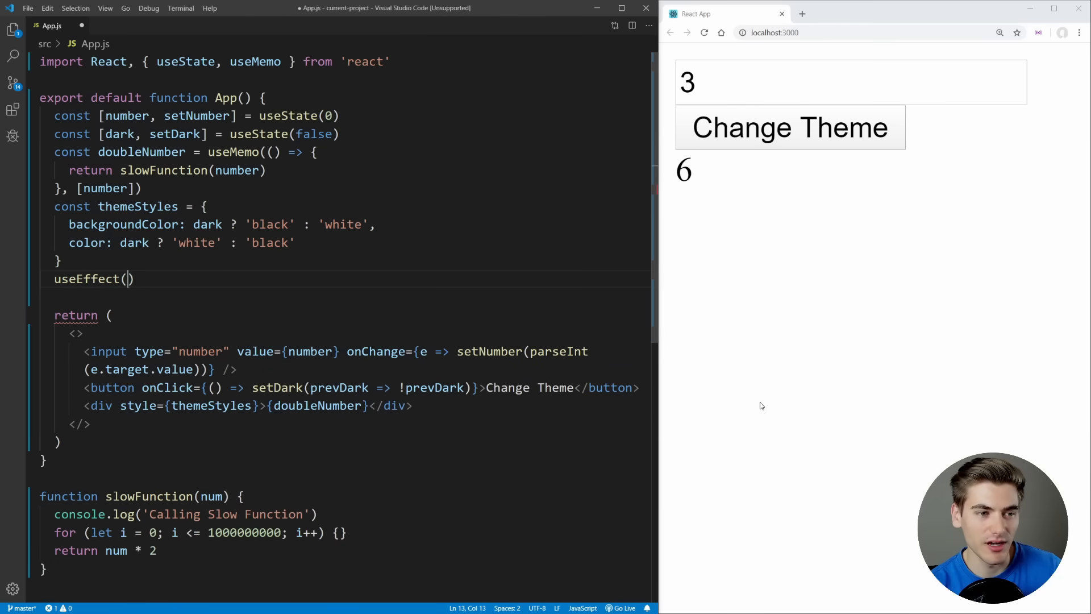
{"action": "double_click", "coordinate": [138, 206]}
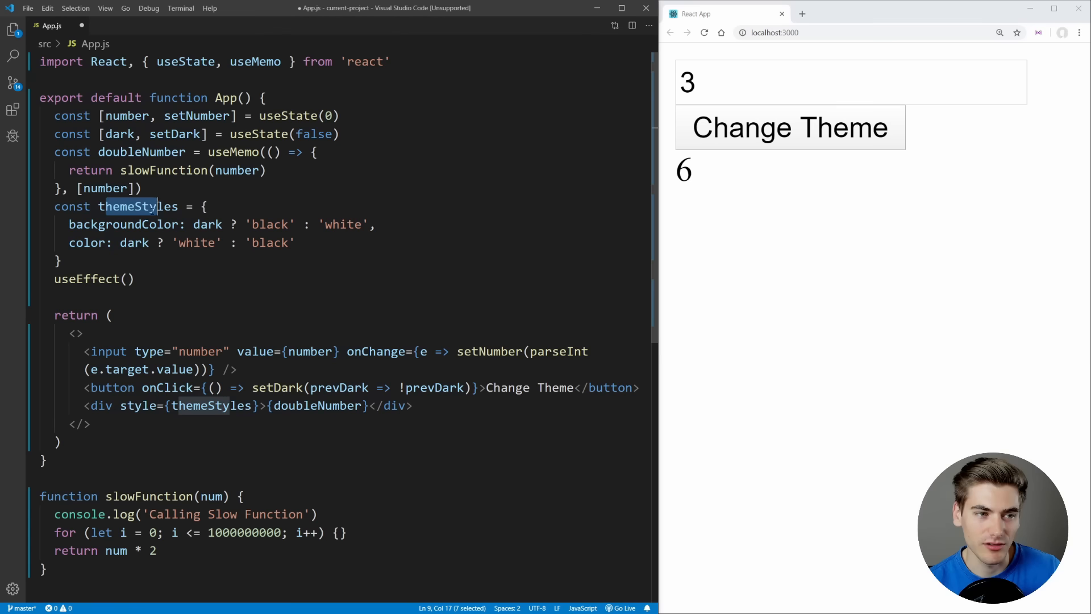
{"action": "type", "text": "() =>"}
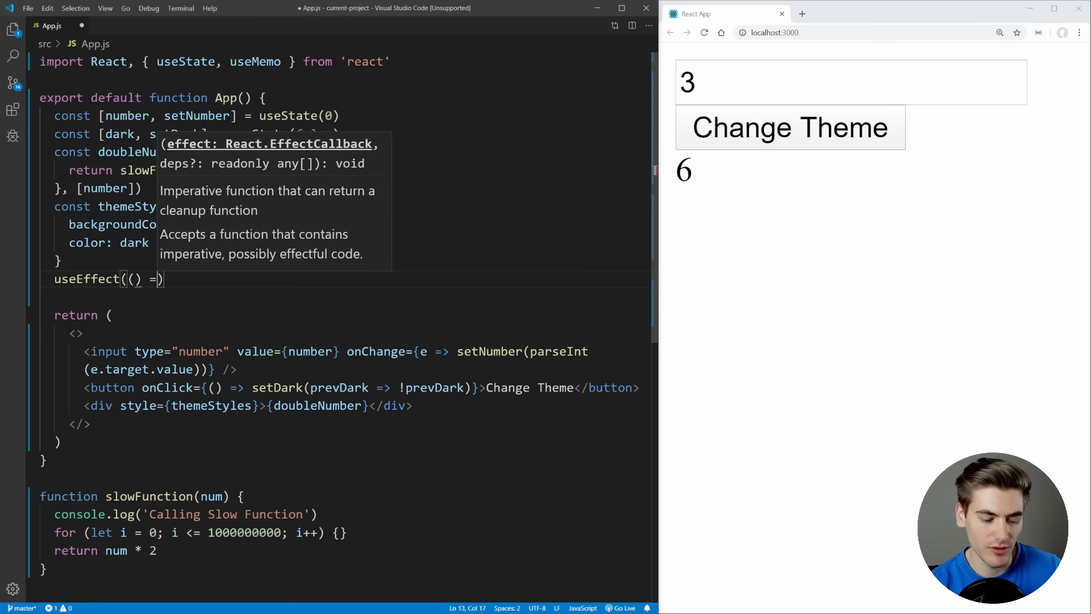
{"action": "type", "text": "console.log"}
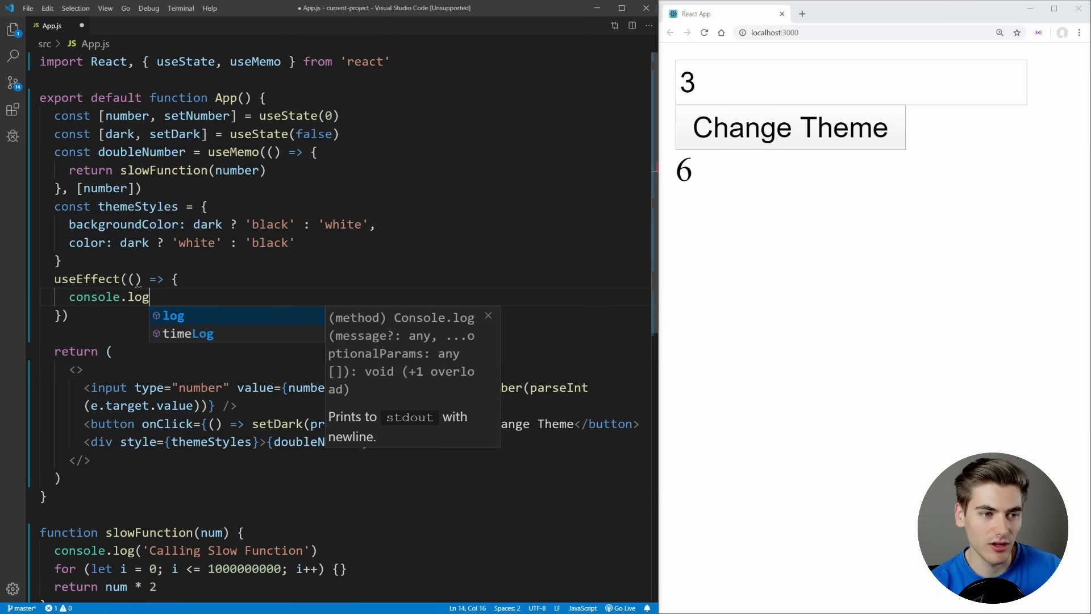
{"action": "type", "text": "('Theme Changed'"}
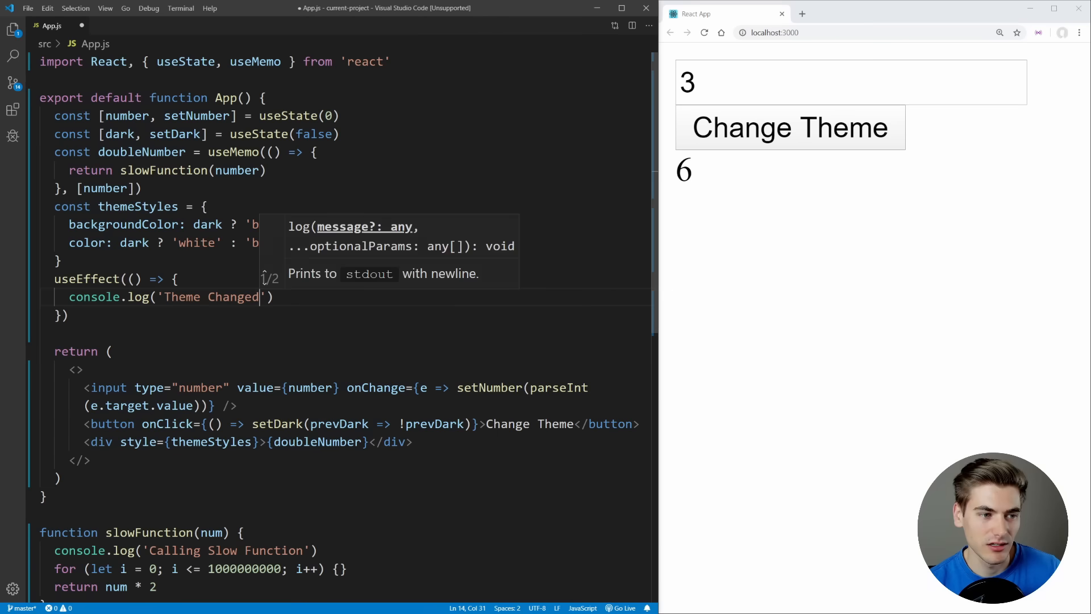
Step: Make themeStyles the effect's dependency, import useEffect from react, and inspect the page
{"action": "type", "text": "themeStyles]"}
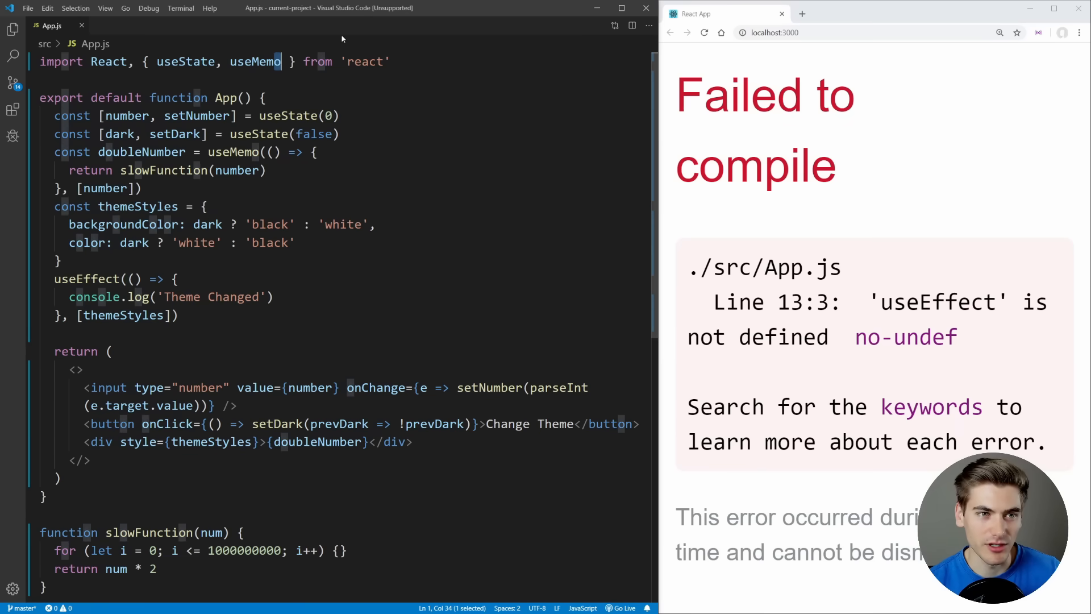
{"action": "type", "text": ", useEffect"}
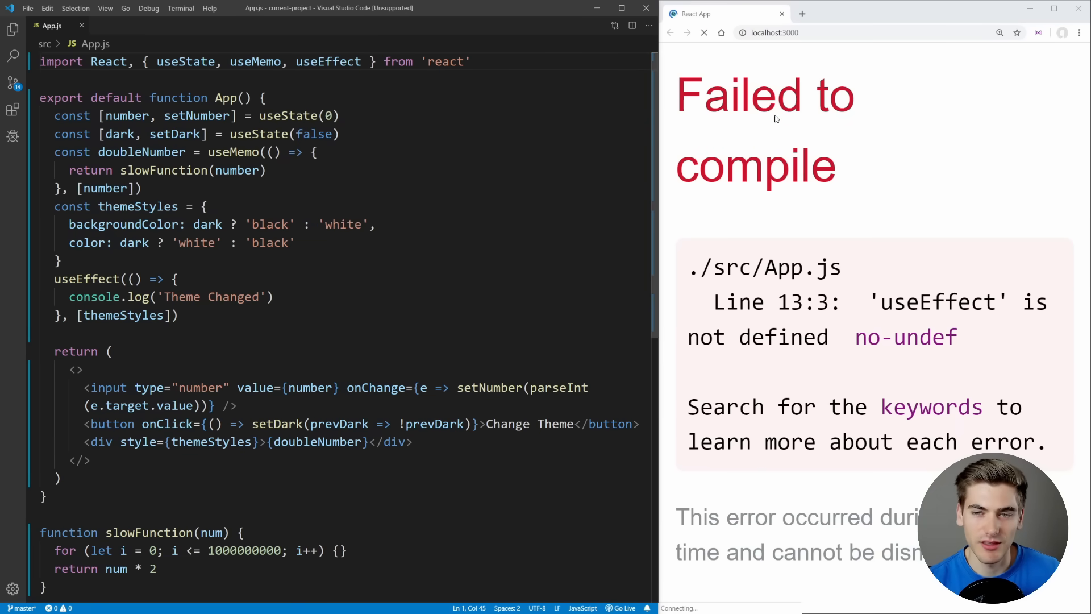
{"action": "right_click", "coordinate": [755, 201]}
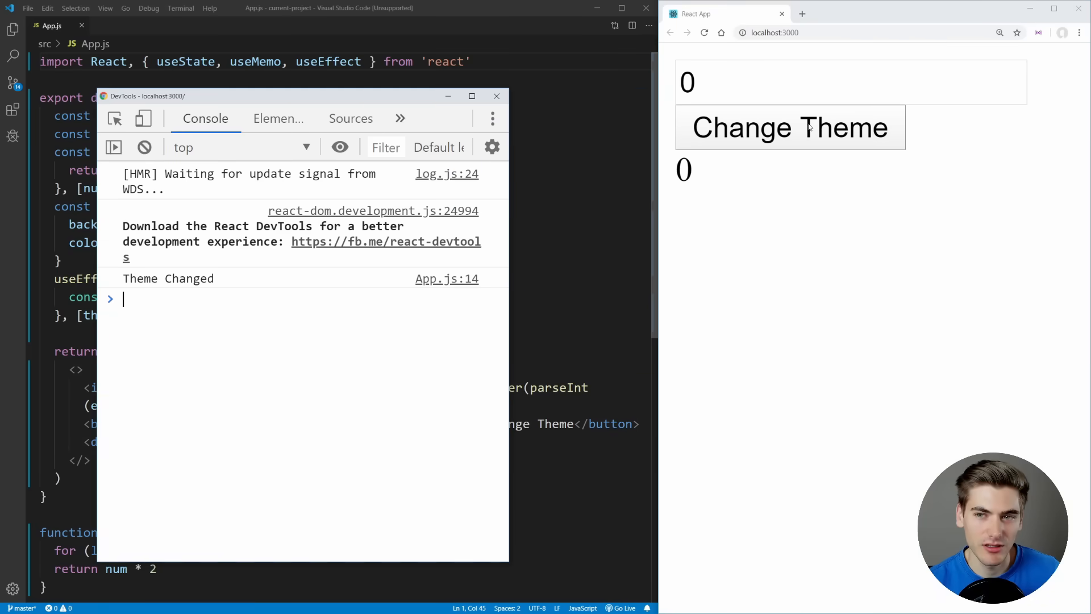
Step: Clear the console, raise the number to 1, and move DevTools over the page
{"action": "left_click", "coordinate": [789, 127]}
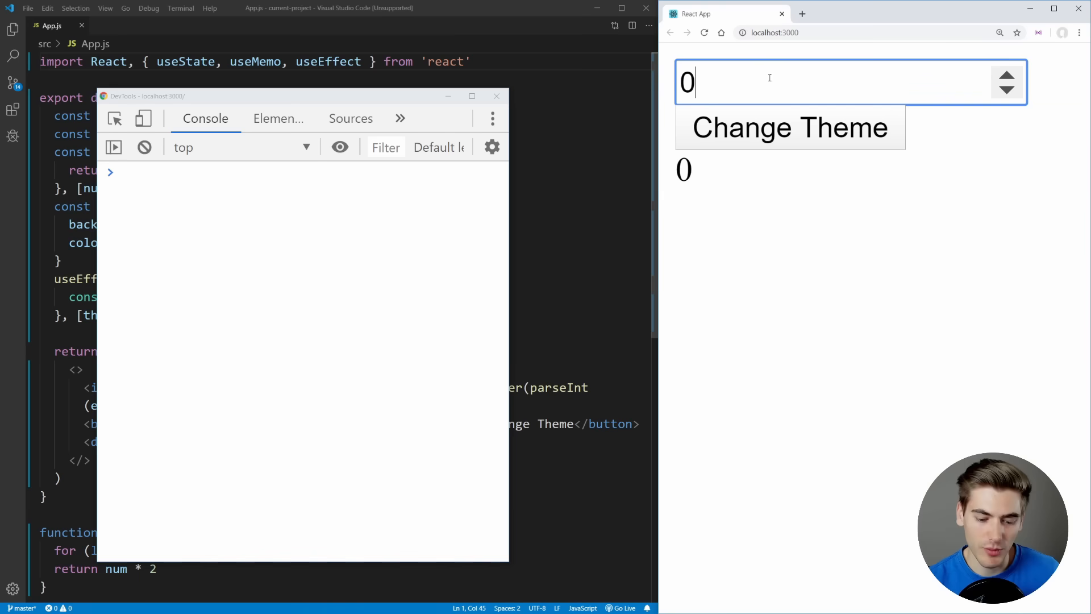
{"action": "left_click", "coordinate": [1006, 74]}
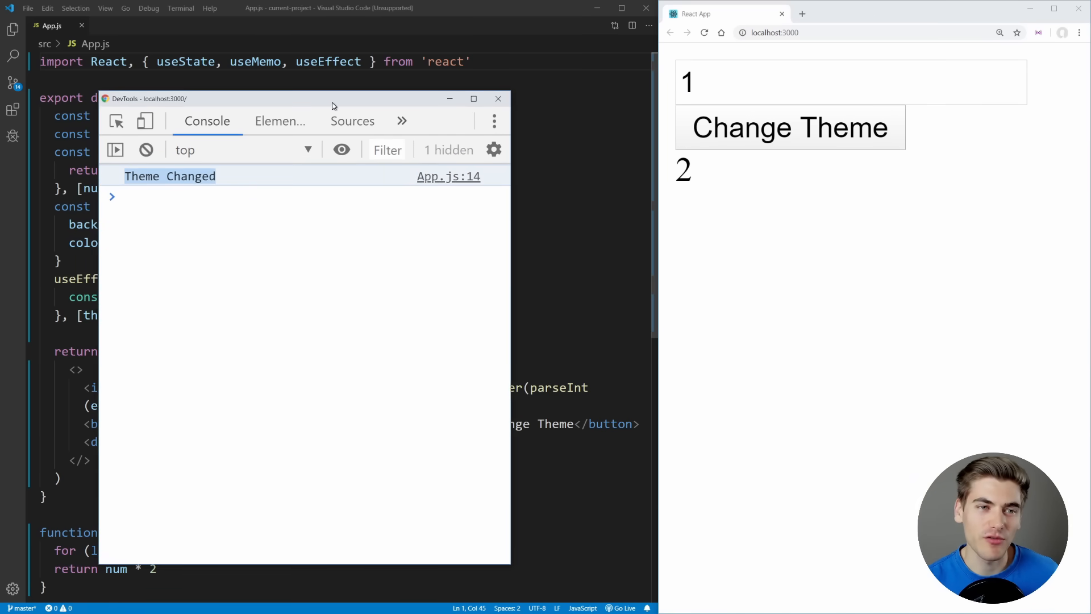
{"action": "left_click_drag", "start_coordinate": [332, 98], "coordinate": [862, 76]}
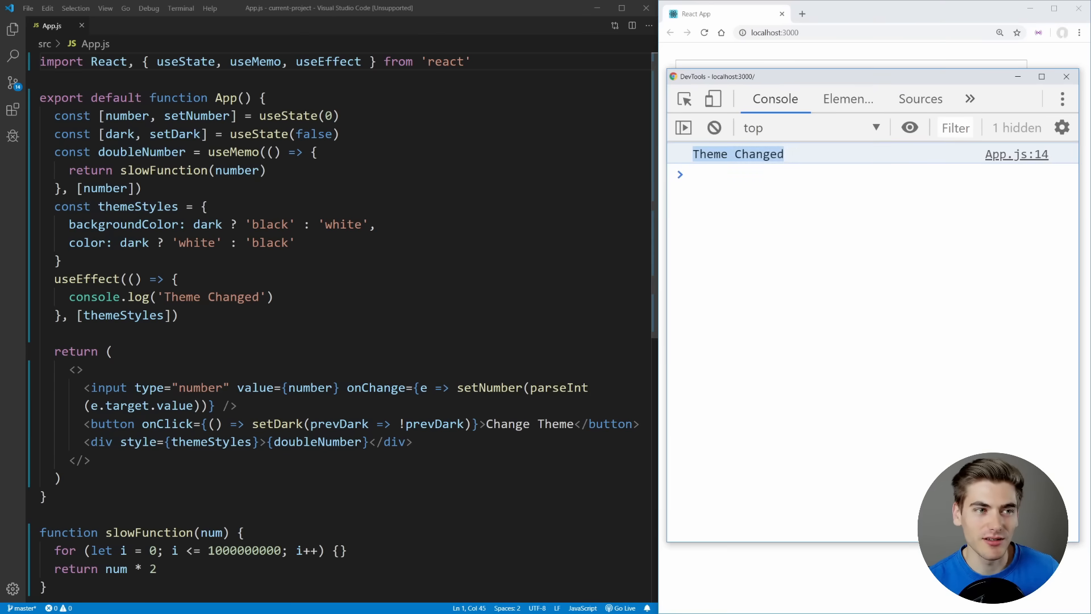
{"action": "double_click", "coordinate": [104, 205]}
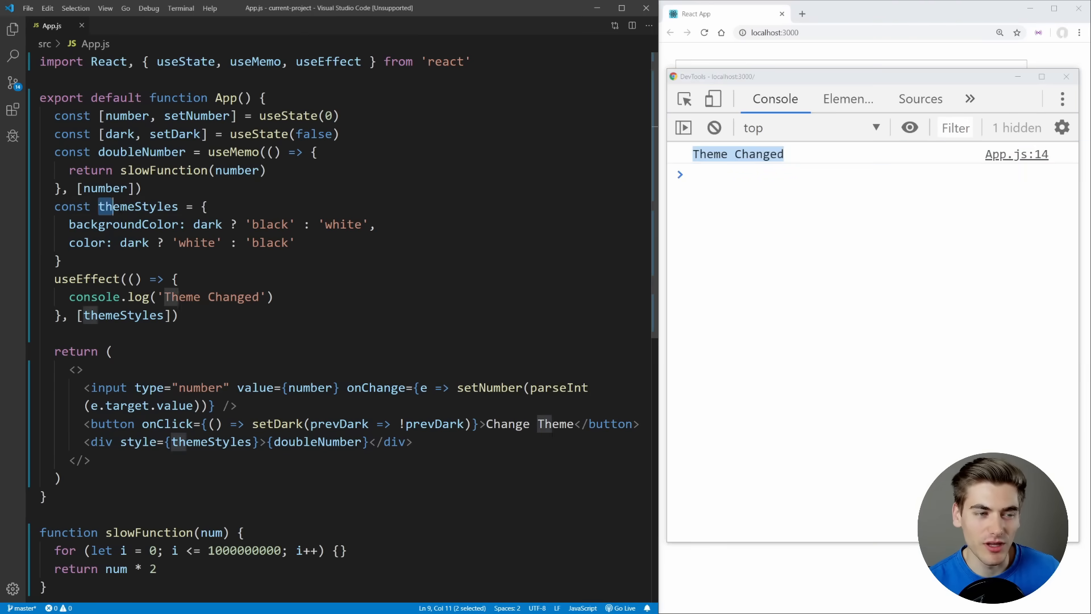
{"action": "double_click", "coordinate": [137, 206]}
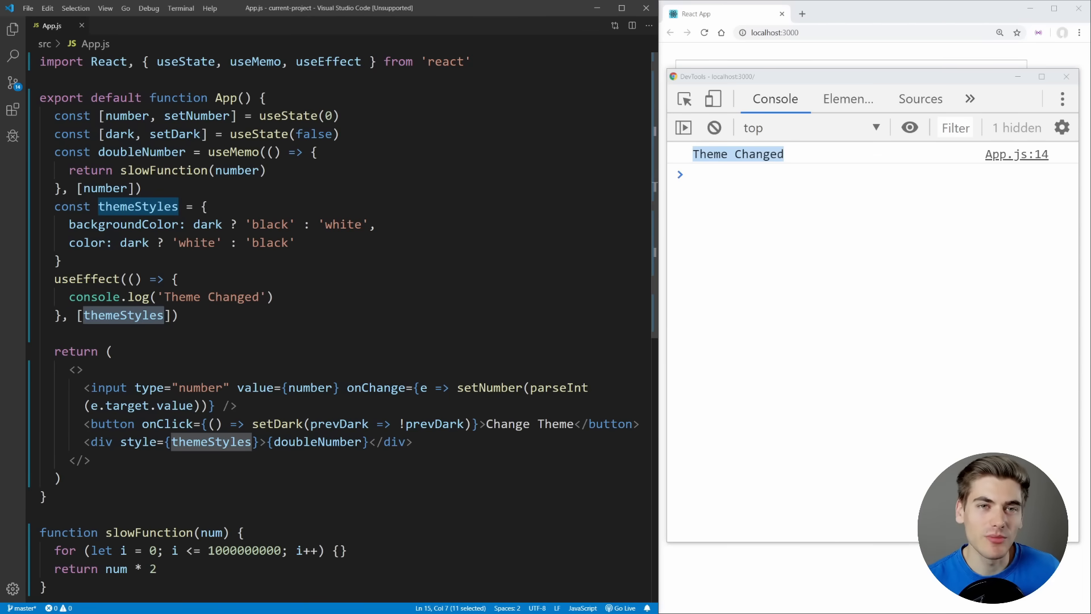
Step: Wrap the themeStyles object in useMemo returning it with [dark] dependency, then reload
{"action": "type", "text": "useMemo("}
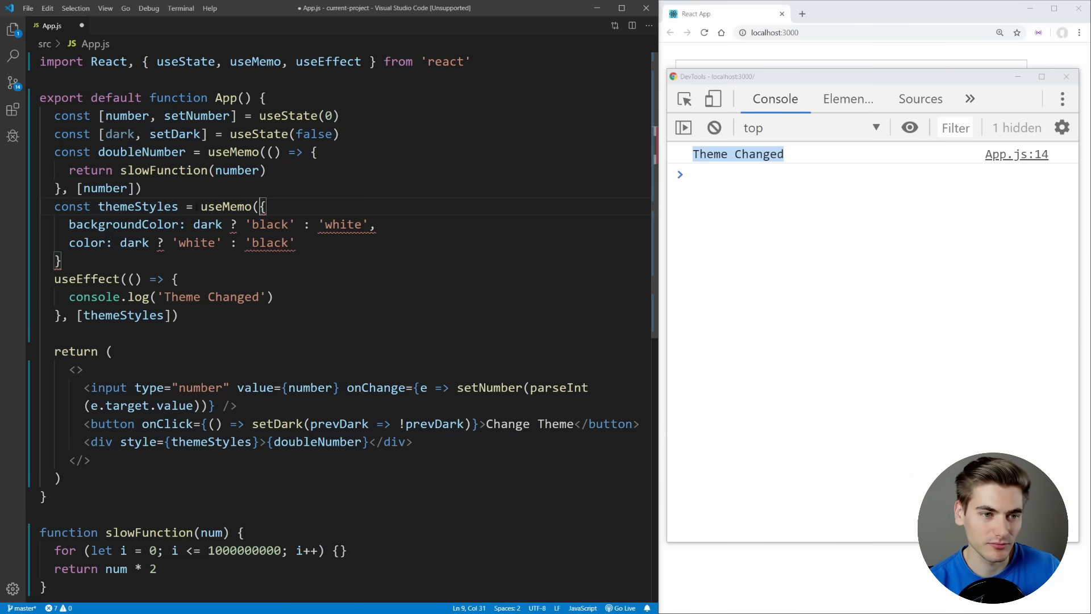
{"action": "key", "text": "Enter"}
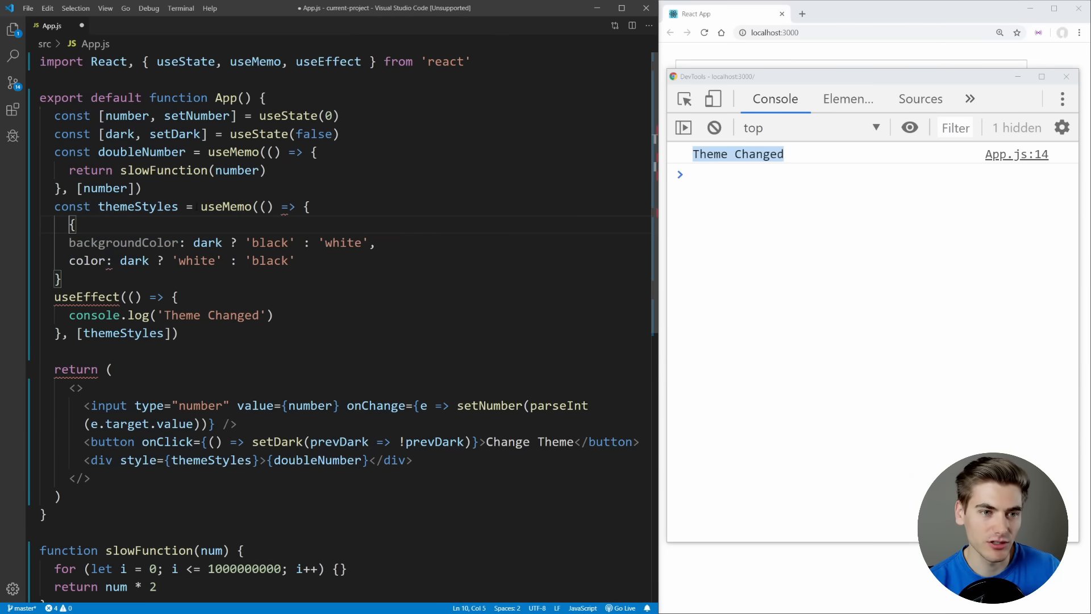
{"action": "type", "text": "return"}
{"action": "type", "text": "},"}
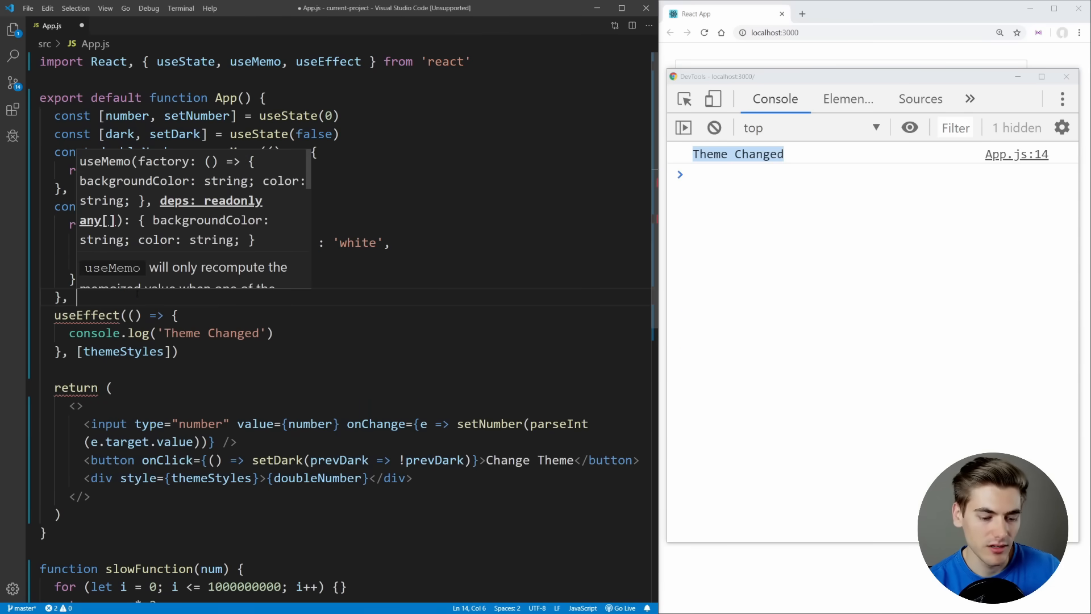
{"action": "type", "text": "dark]"}
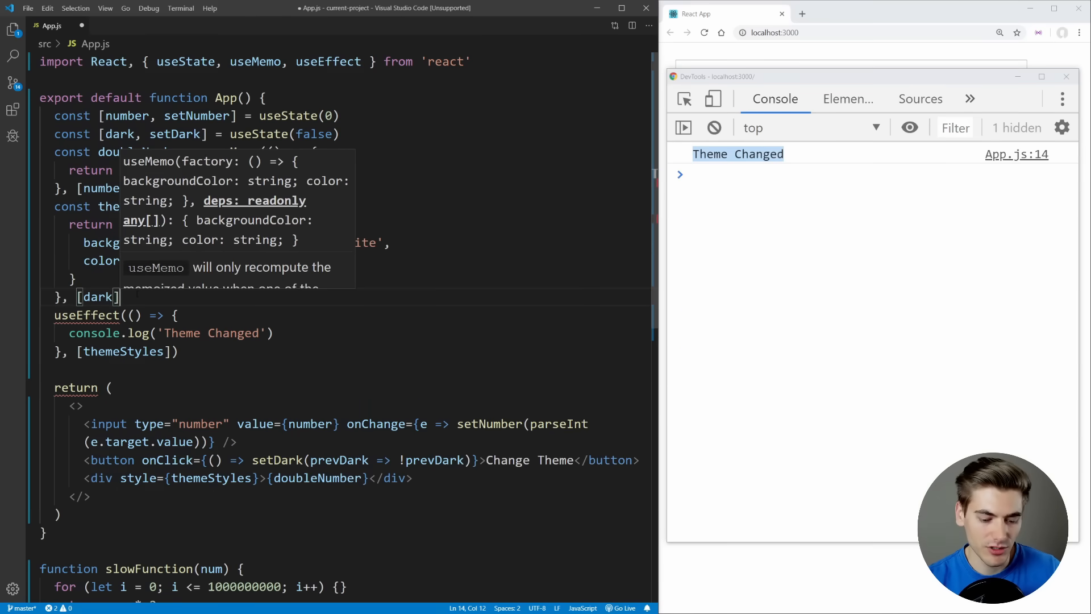
{"action": "double_click", "coordinate": [221, 242]}
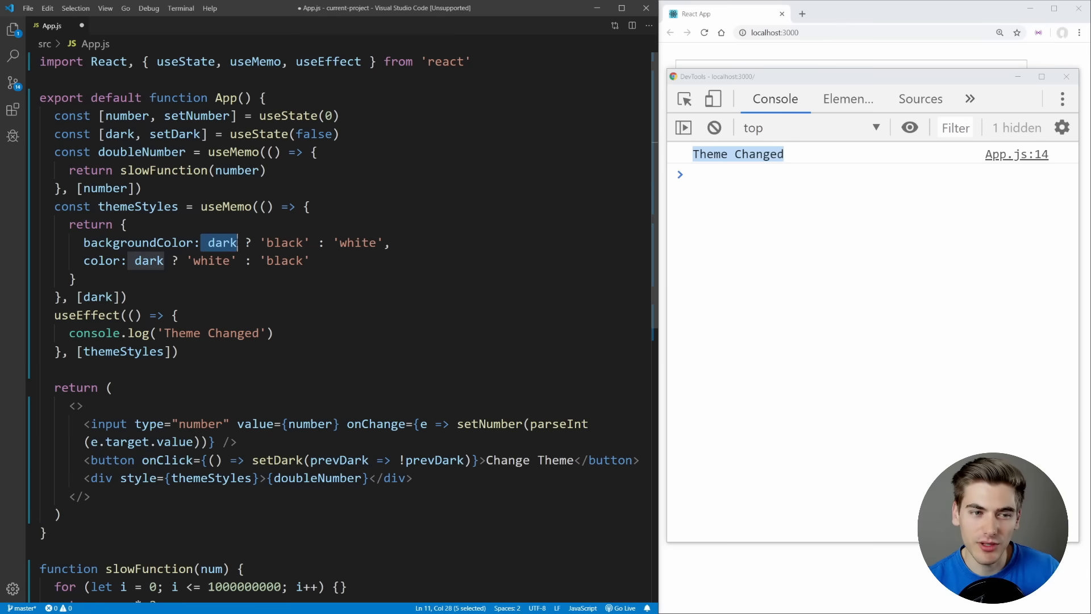
{"action": "left_click", "coordinate": [126, 224]}
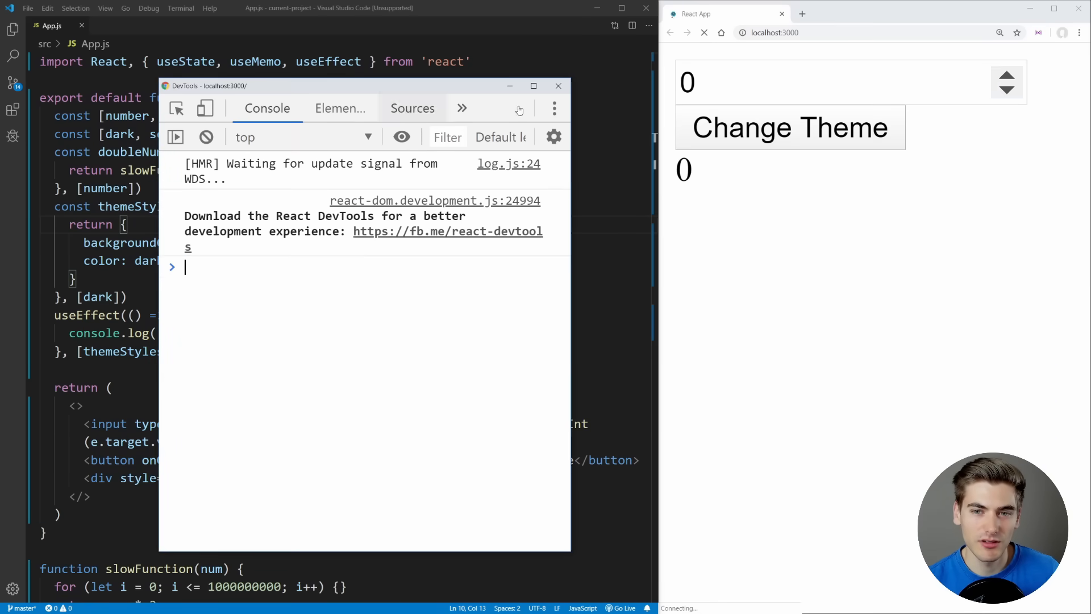
Step: Clear the console, toggle the theme dark and back to light, then close DevTools
{"action": "left_click", "coordinate": [789, 127]}
{"action": "type", "text": "3"}
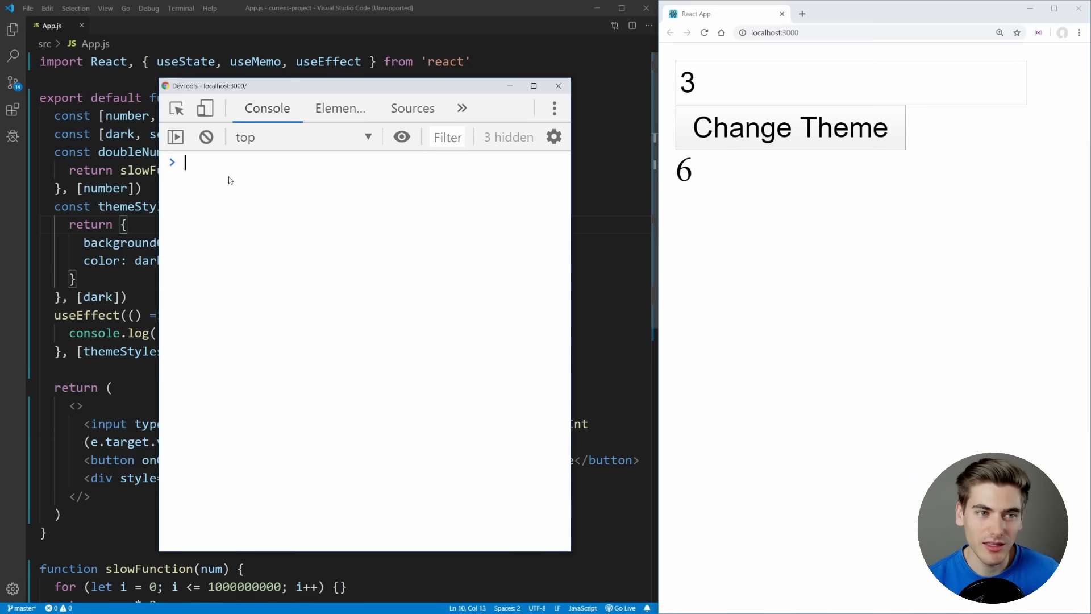
{"action": "left_click", "coordinate": [788, 128]}
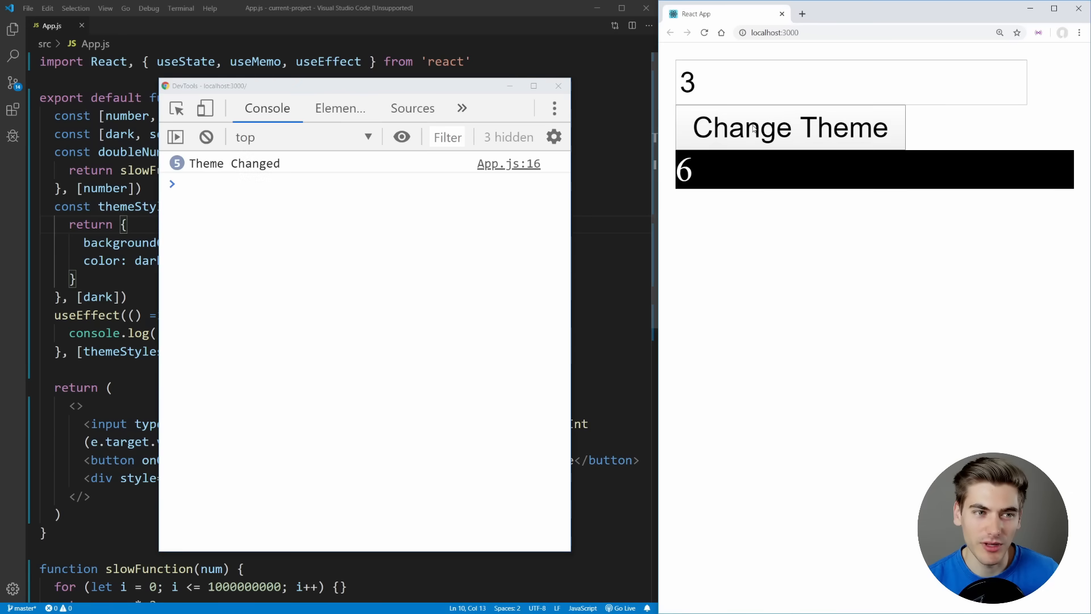
{"action": "left_click", "coordinate": [790, 127]}
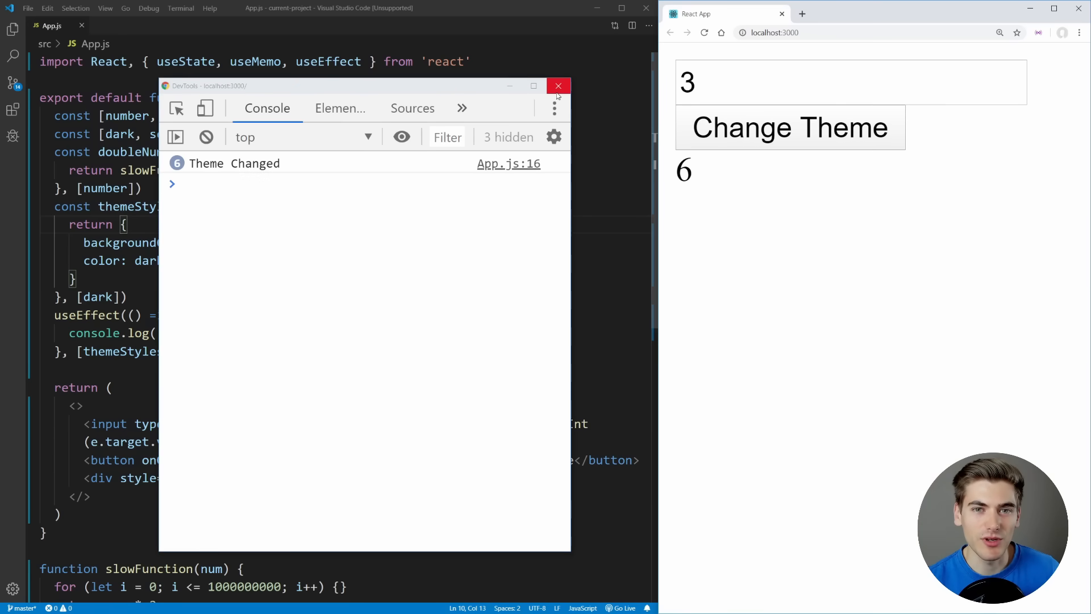
{"action": "left_click", "coordinate": [558, 86]}
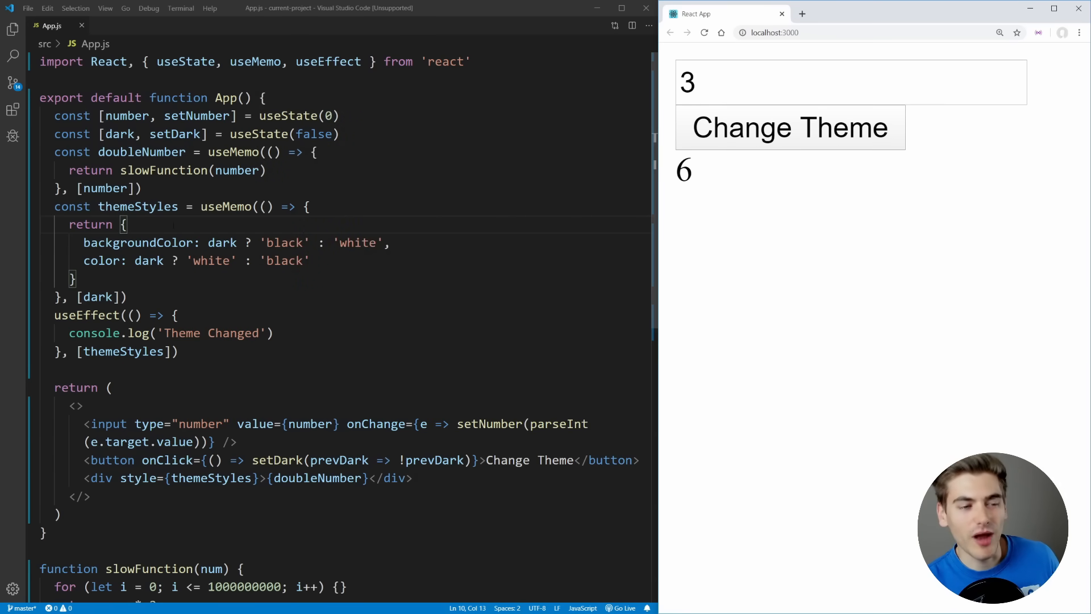
{"action": "left_click_drag", "start_coordinate": [125, 224], "coordinate": [75, 279]}
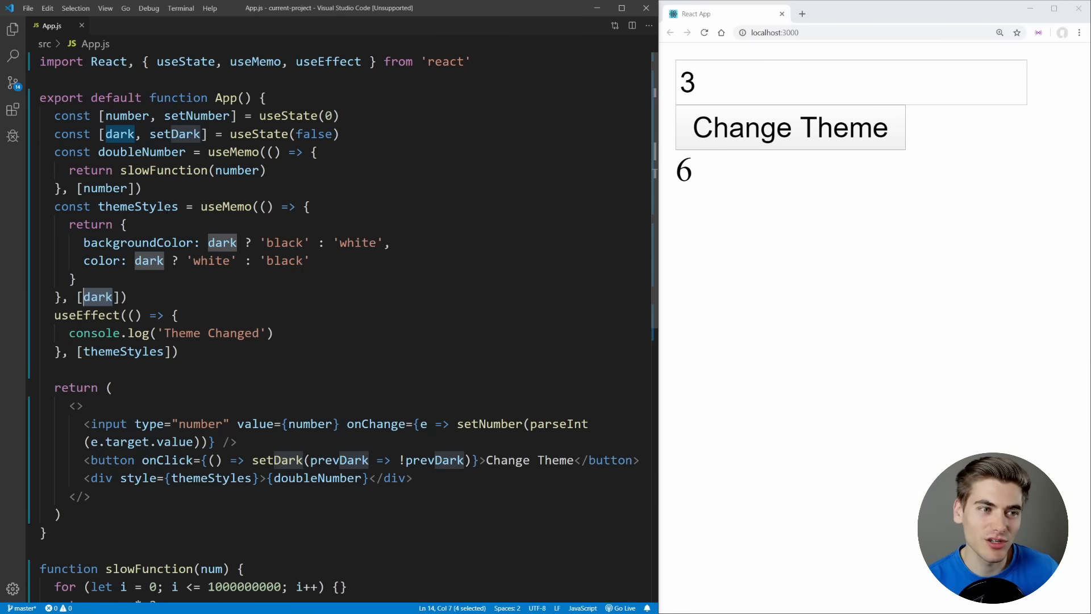
{"action": "double_click", "coordinate": [137, 205]}
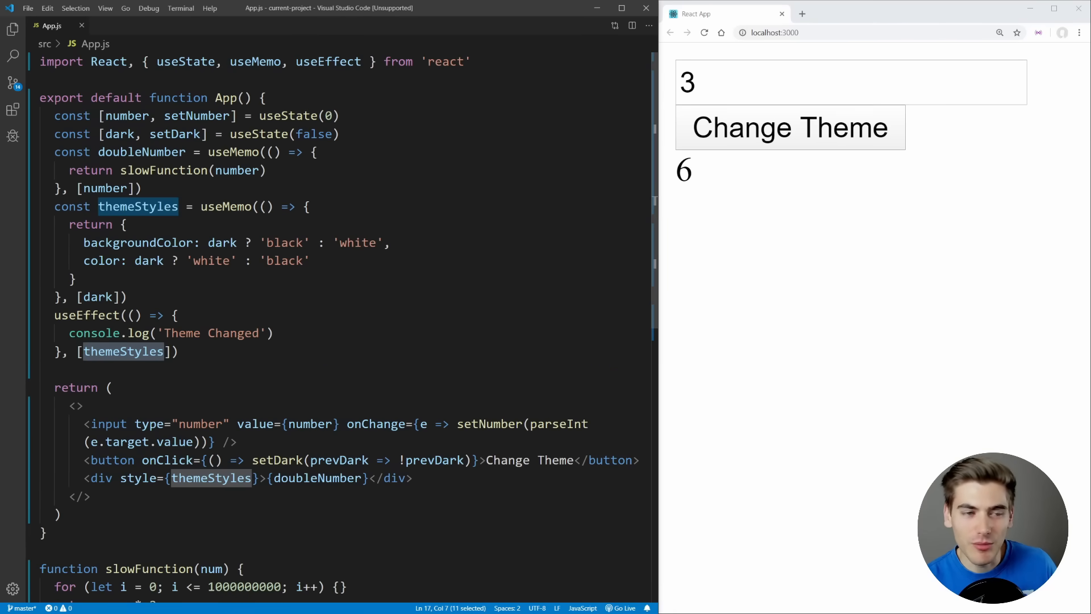
{"action": "double_click", "coordinate": [192, 170]}
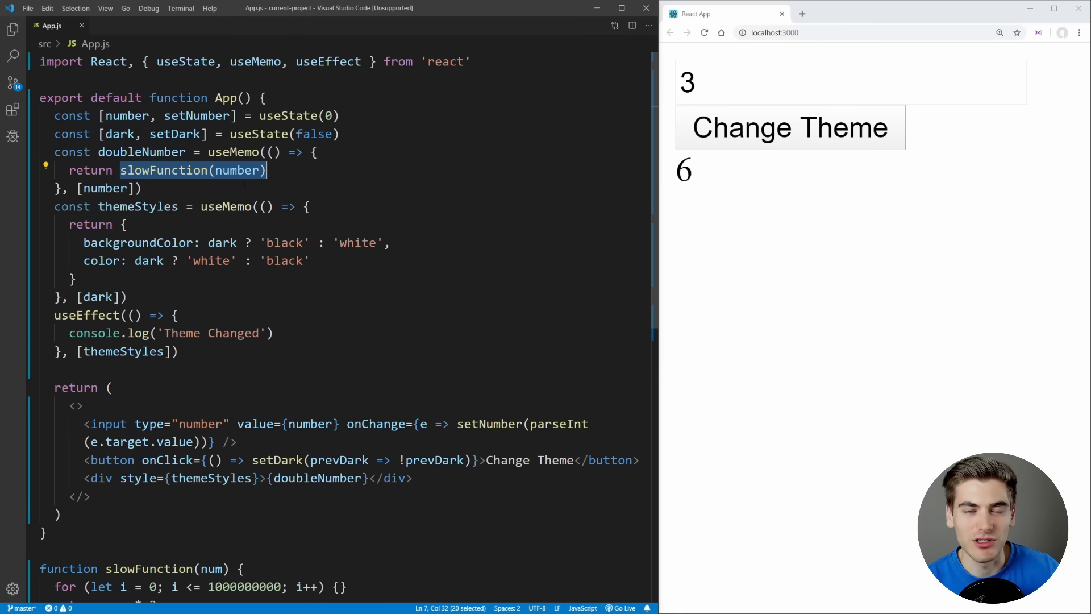
{"action": "scroll", "scroll_direction": "down", "scroll_amount": 3}
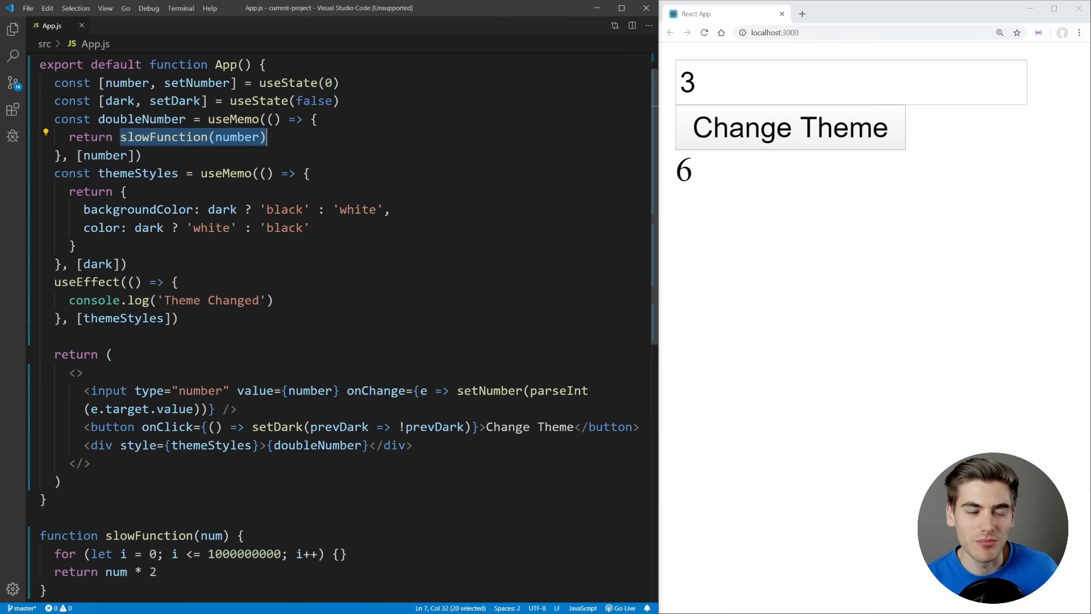